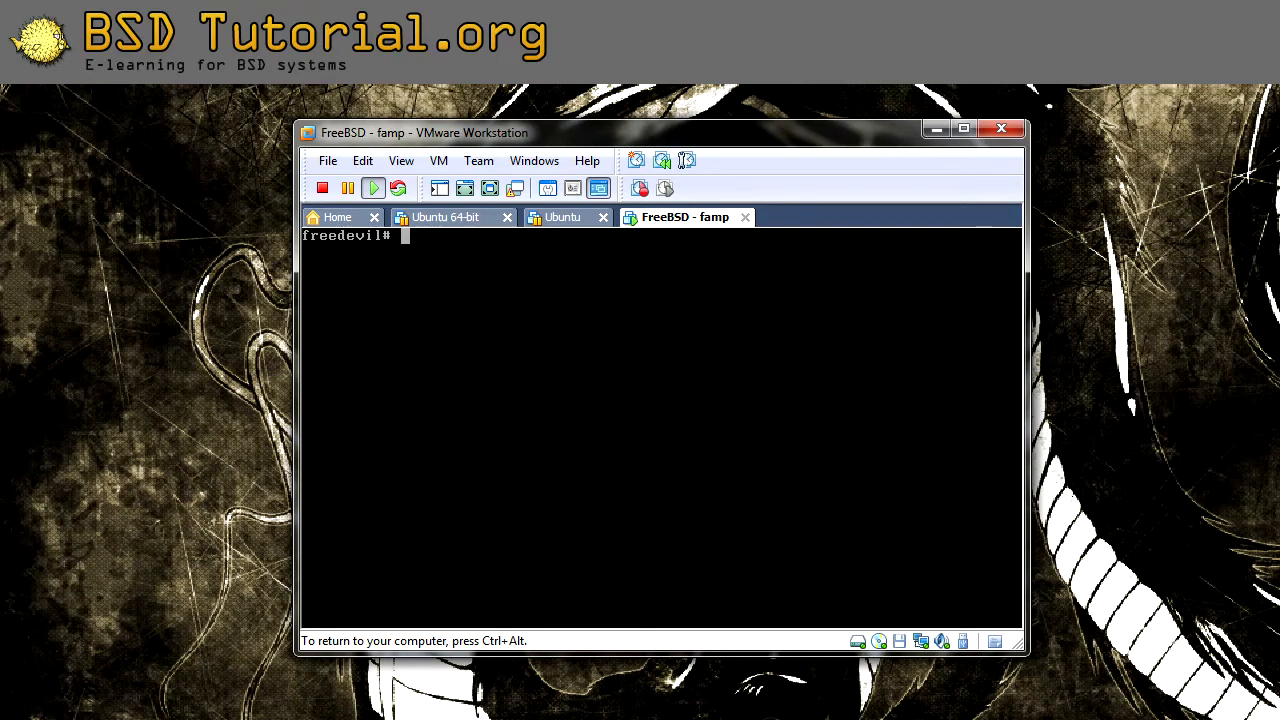
Open /etc/rc.conf in vi, showing hostname, keymap, DHCP and sshd settings.
{"action": "type", "text": "vi /e"}
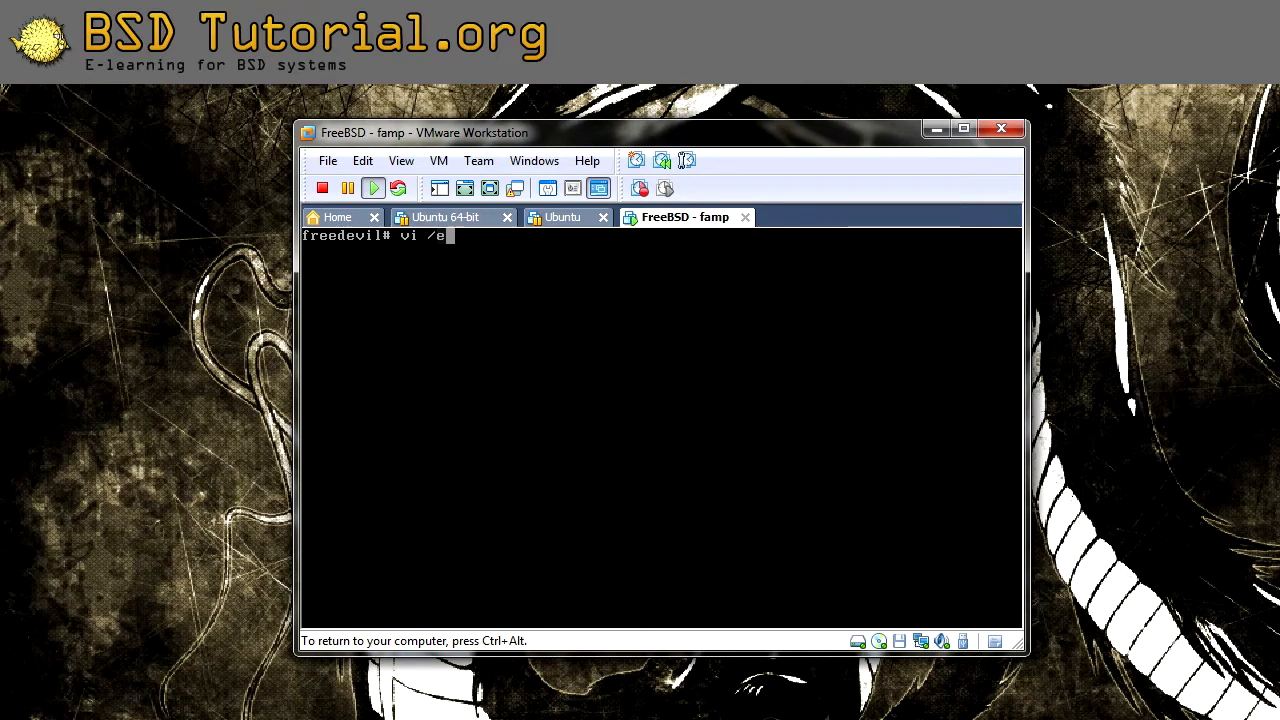
{"action": "type", "text": "tc/rc.conf"}
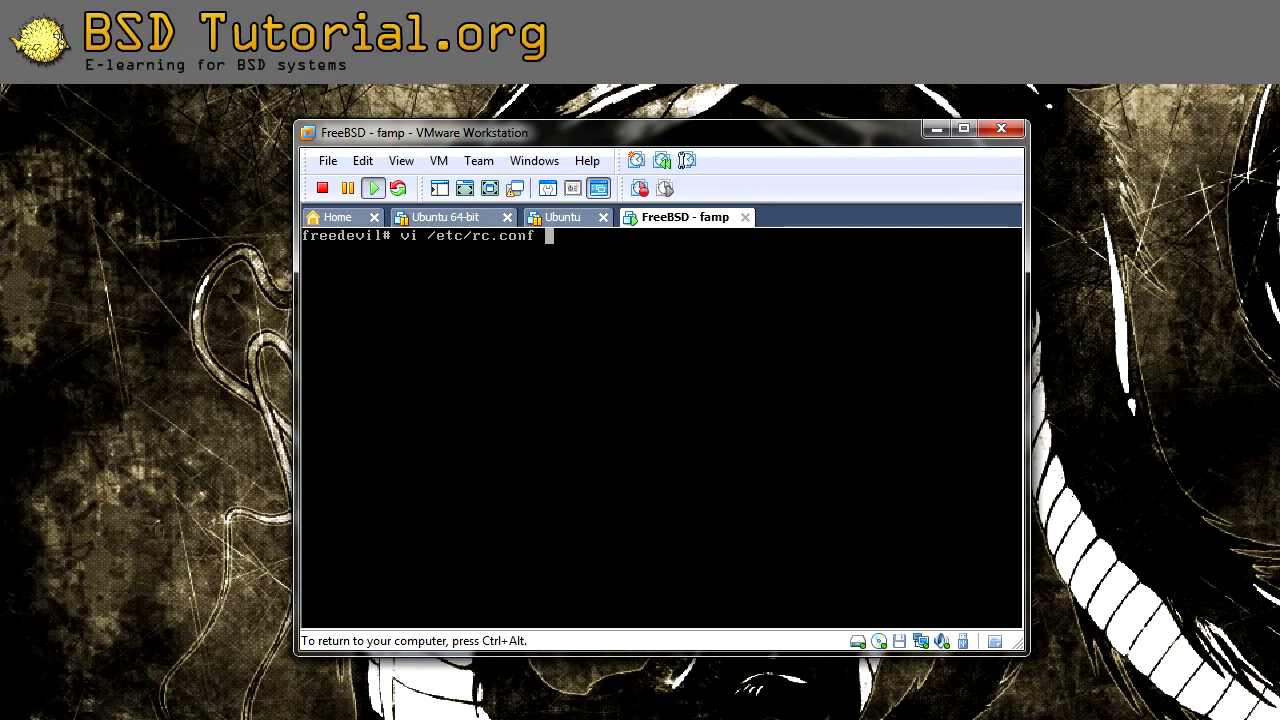
{"action": "key", "text": "Return"}
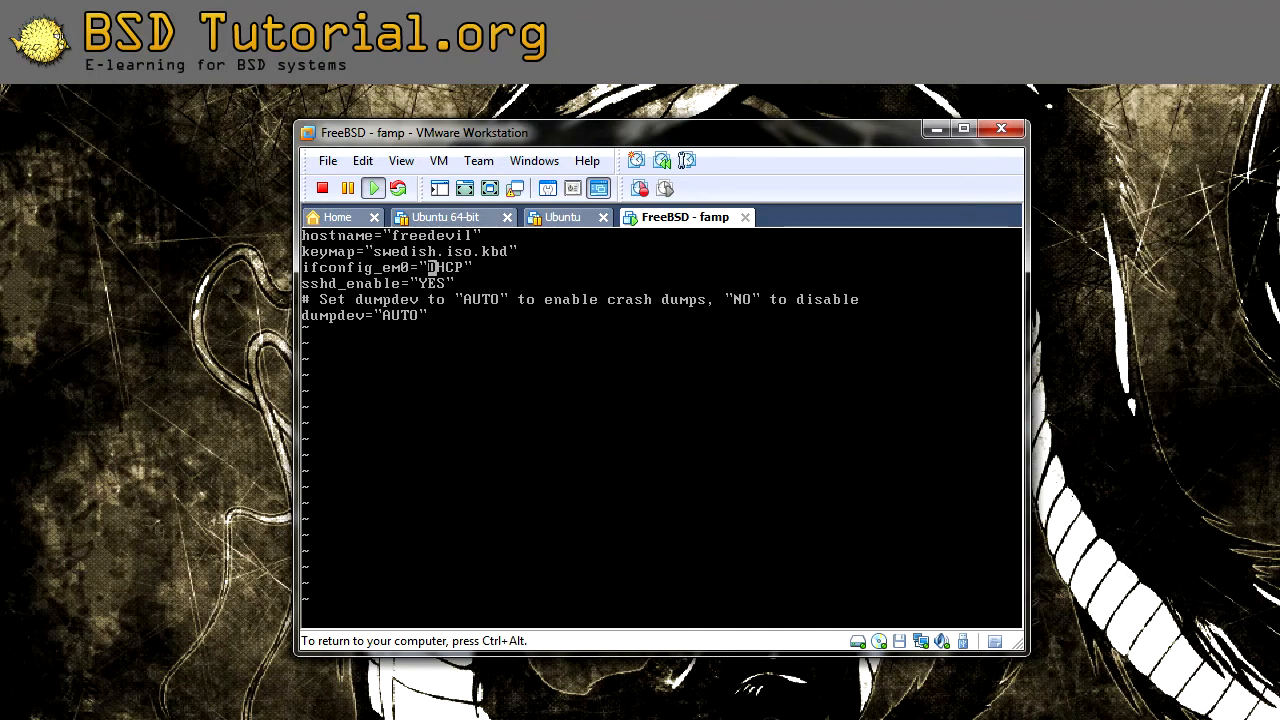
Replace em0's DHCP value with static address 192.168.0.44 netmask 255.255.255.0.
{"action": "key", "text": "BackSpace"}
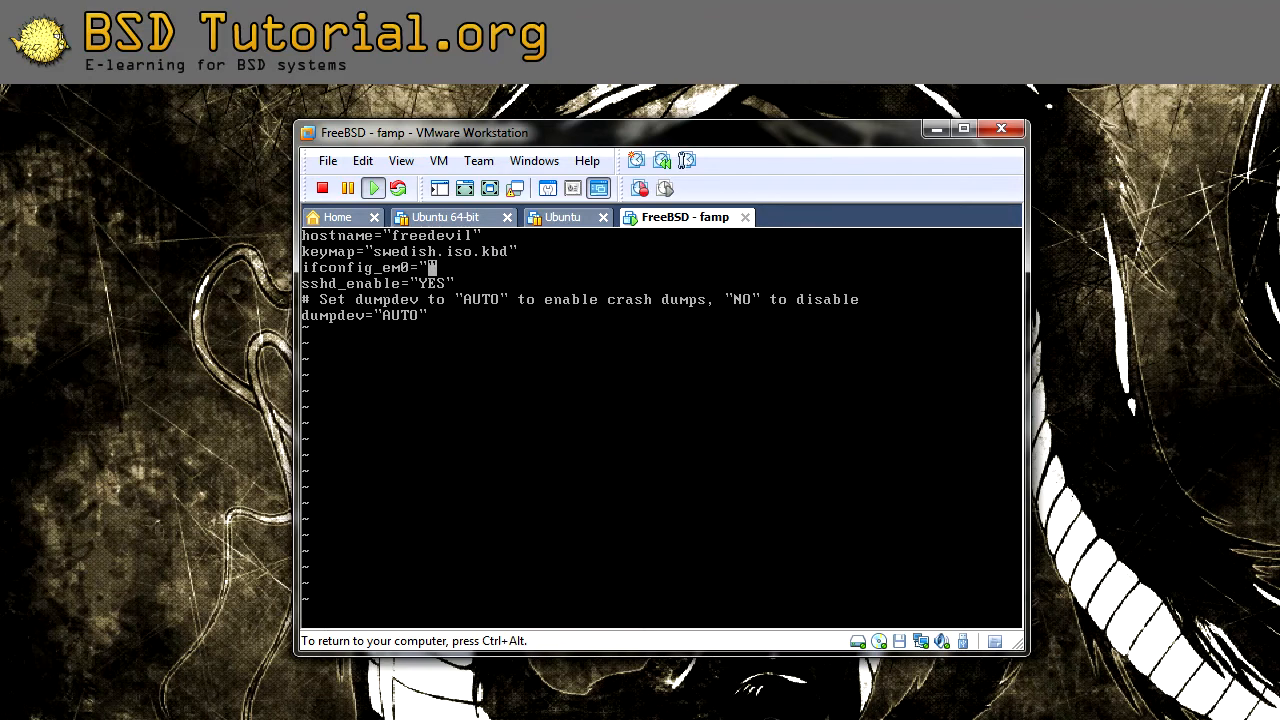
{"action": "type", "text": "192.168.0.44 netmask 25"}
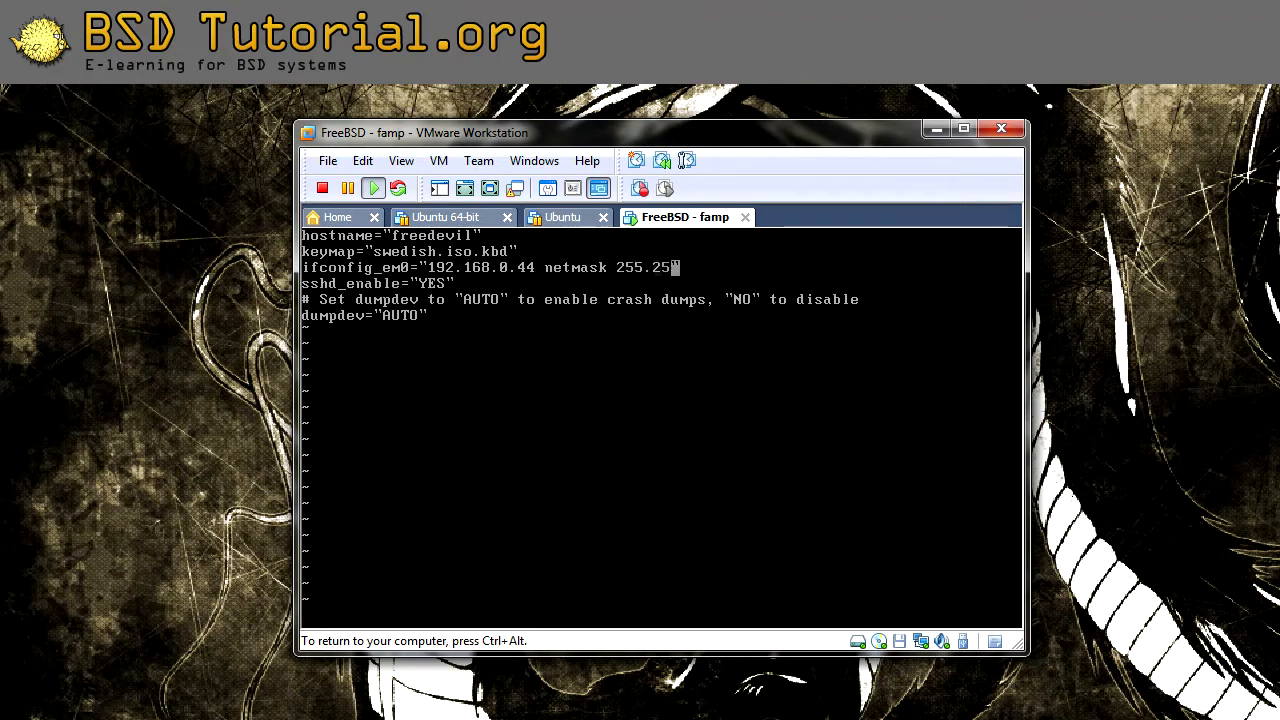
{"action": "type", "text": "5.255.0\""}
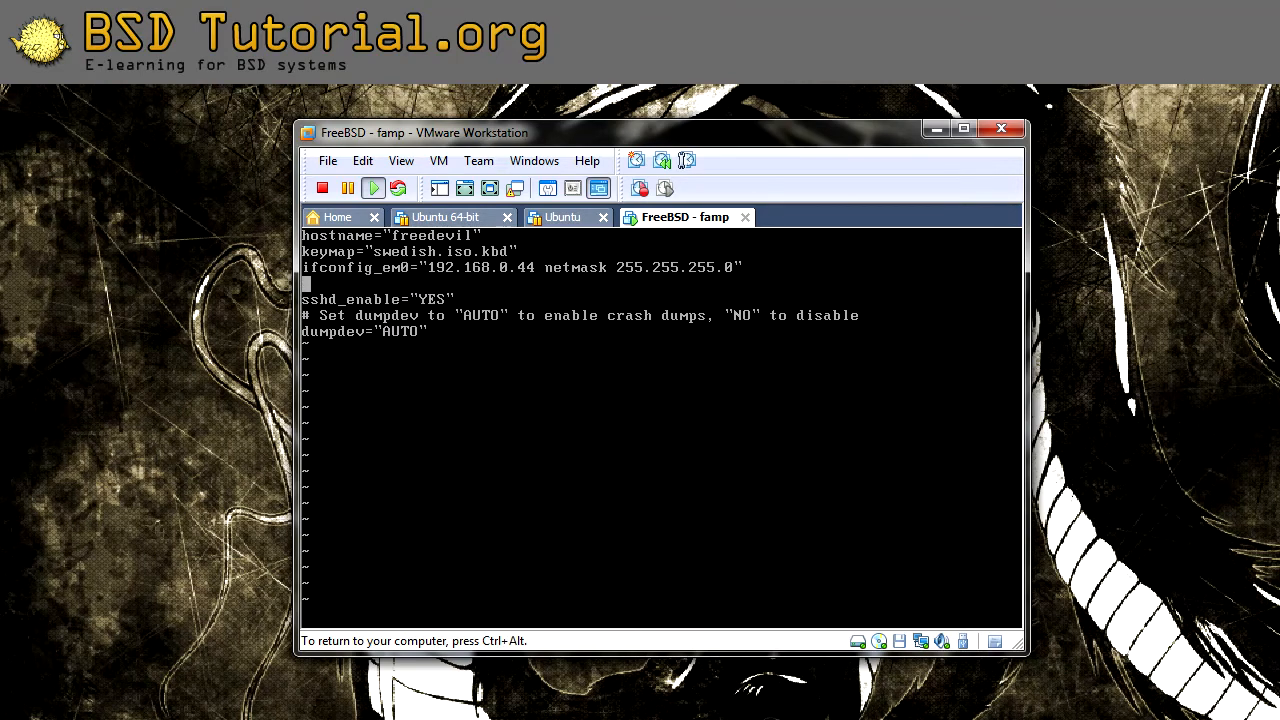
Add defaultrouter="192.168.0.25" on a new line and save rc.conf with :wq.
{"action": "type", "text": "defaultrouter"}
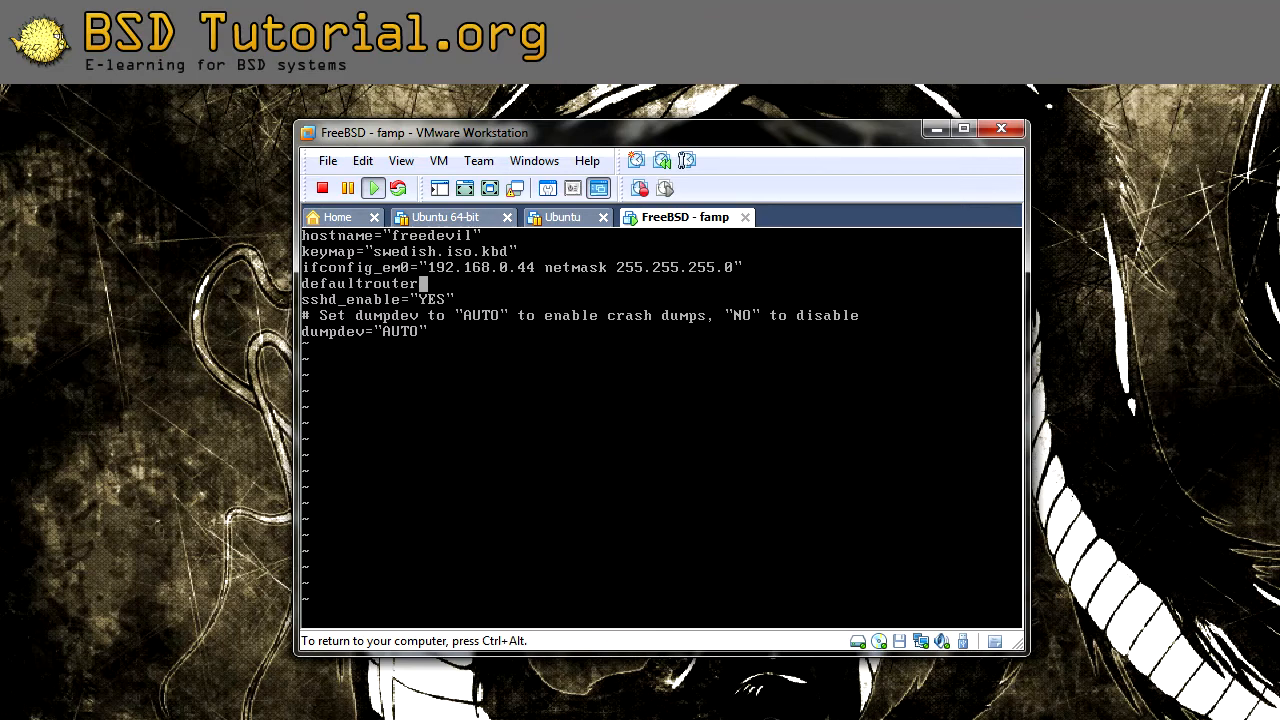
{"action": "type", "text": "\""}
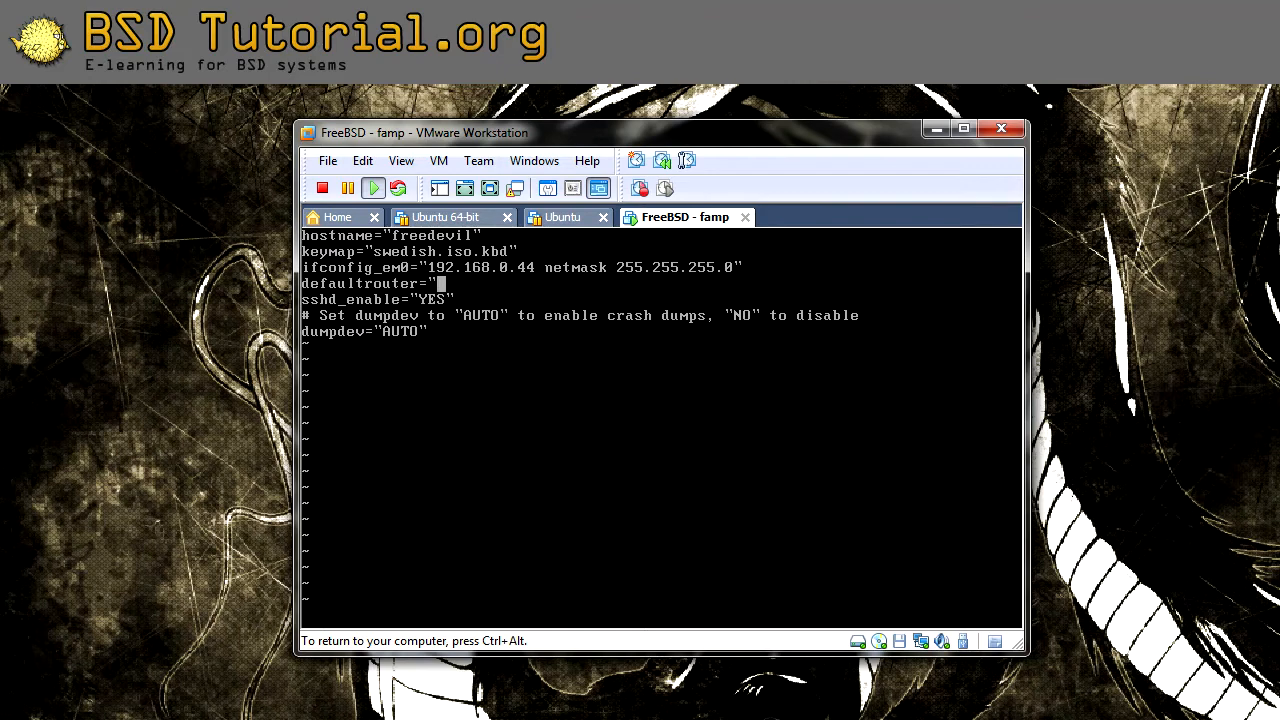
{"action": "type", "text": "192.168.0."}
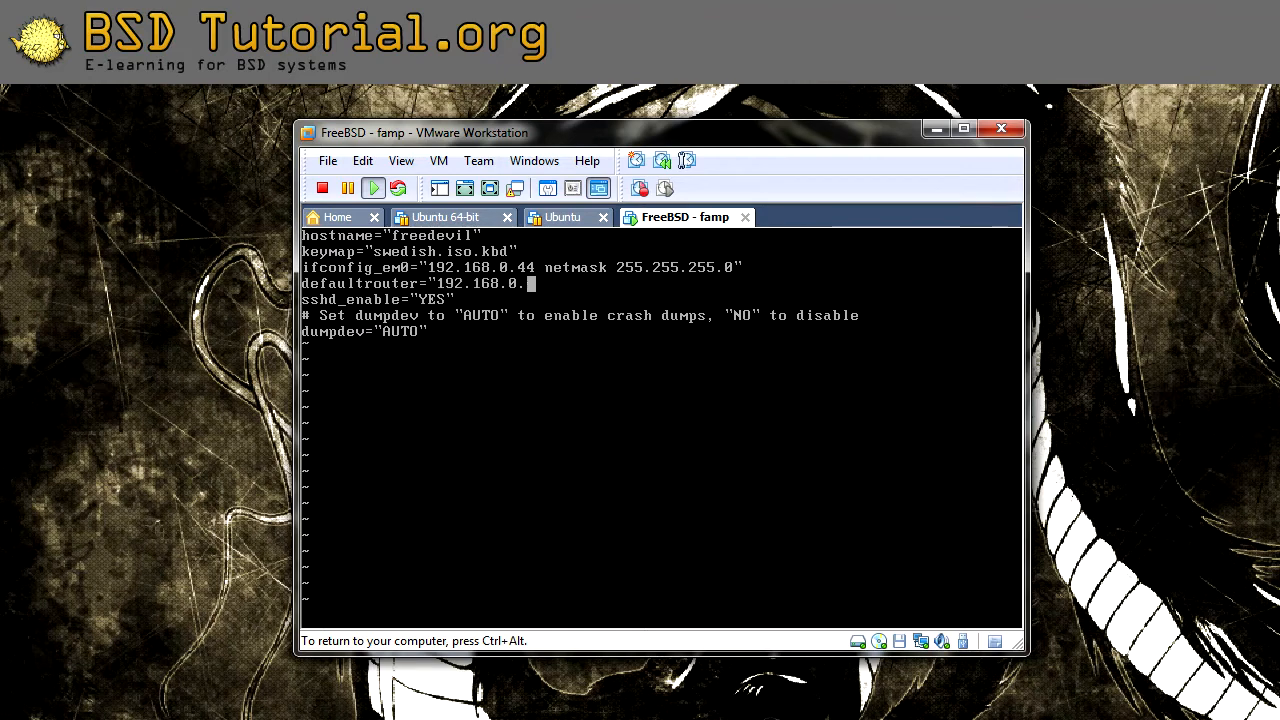
{"action": "type", "text": "25\""}
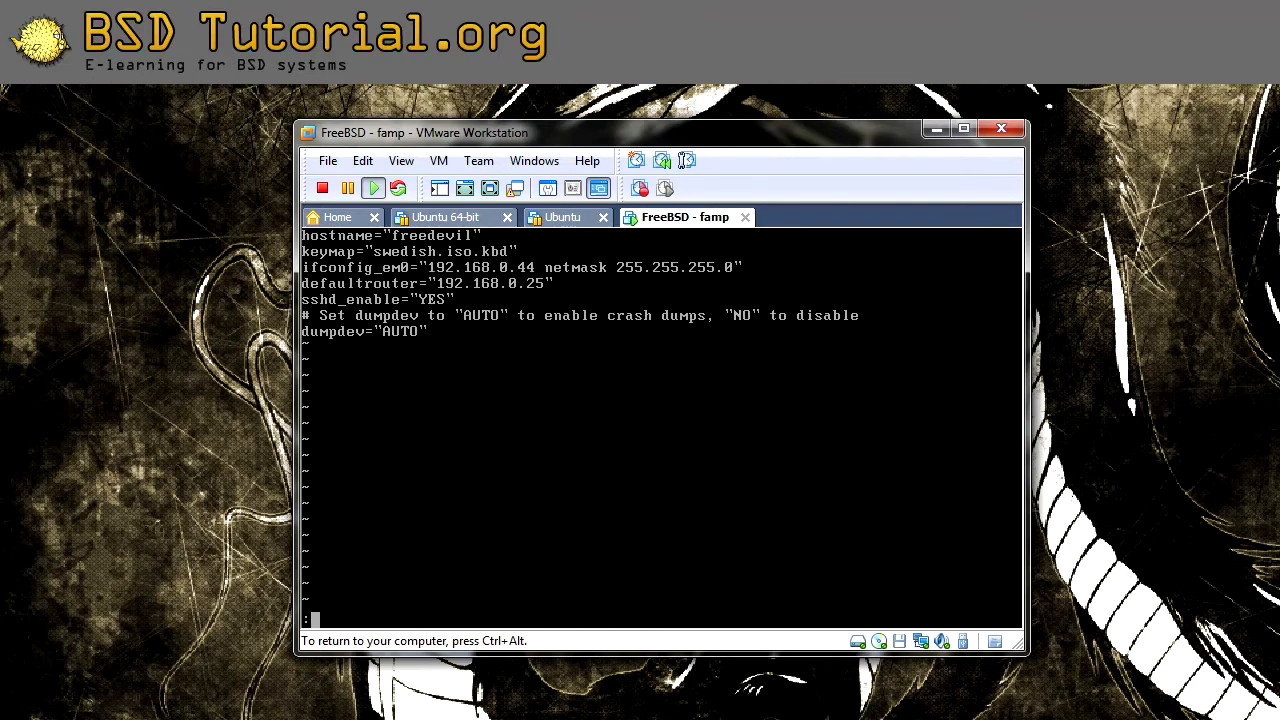
{"action": "type", "text": ":wq"}
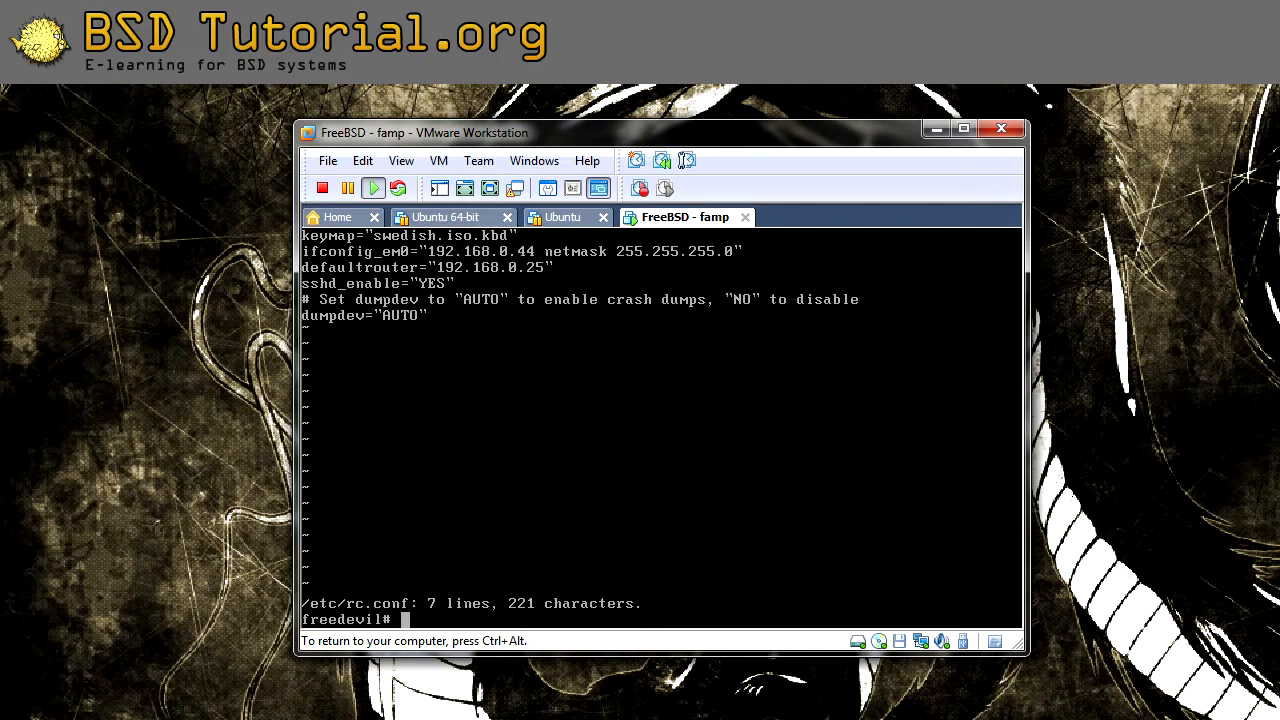
{"action": "type", "text": "vi"}
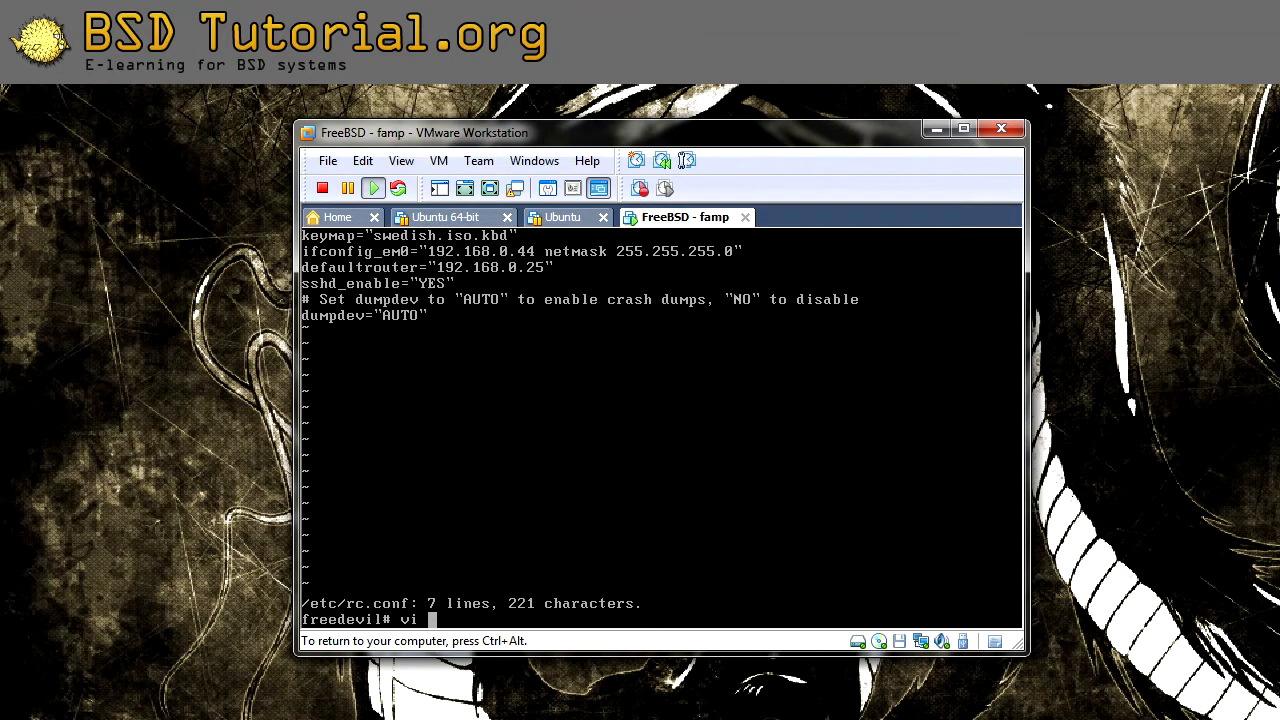
{"action": "type", "text": "/et"}
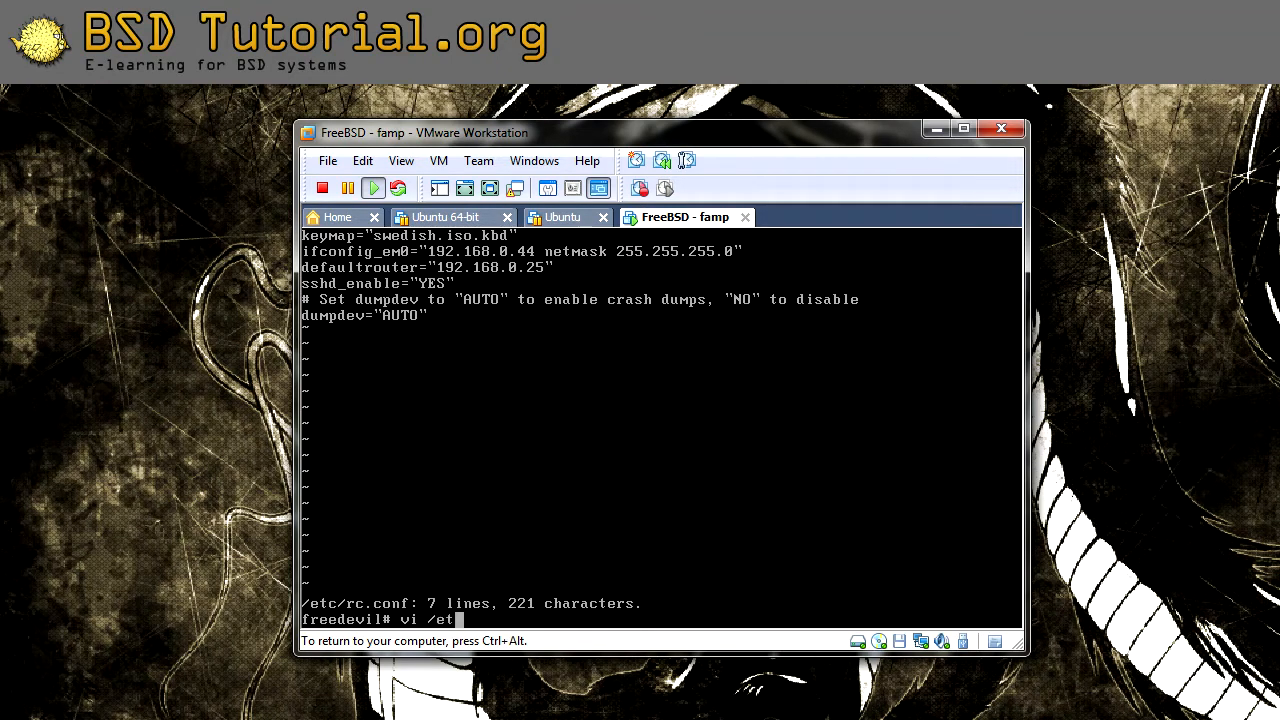
{"action": "type", "text": "c/resolv.conf"}
{"action": "type", "text": ":q"}
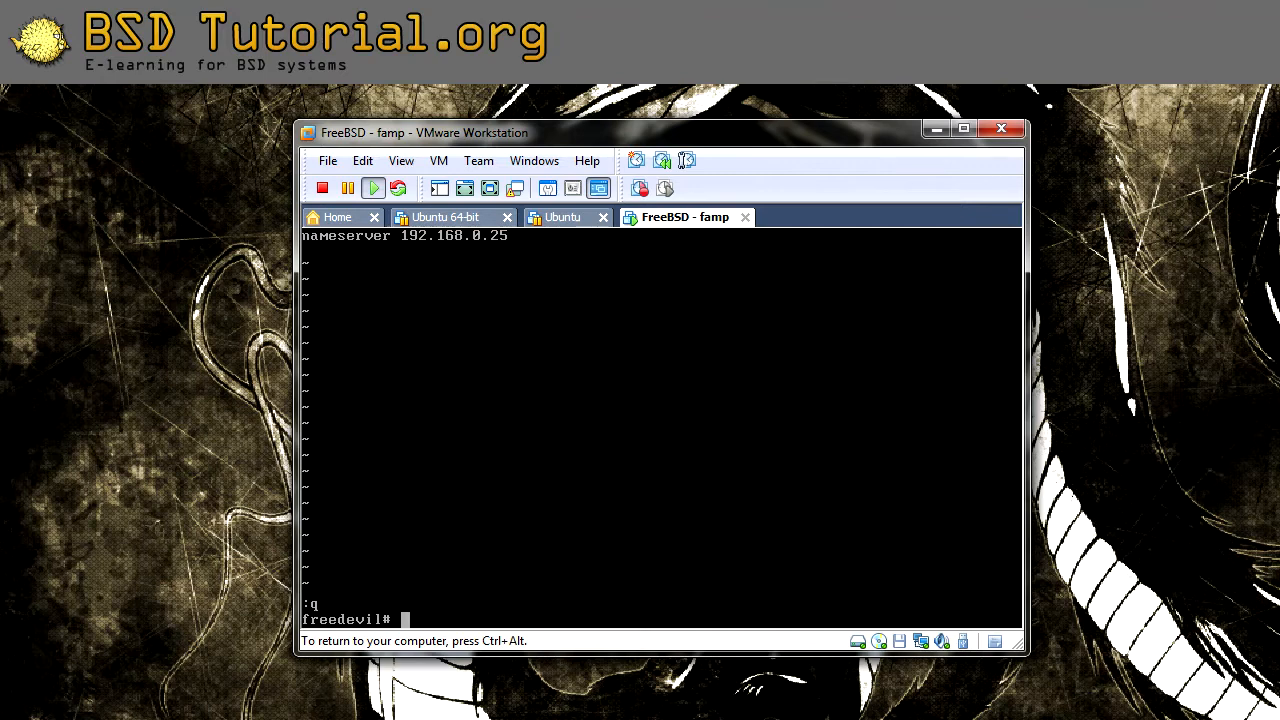
{"action": "type", "text": "p"}
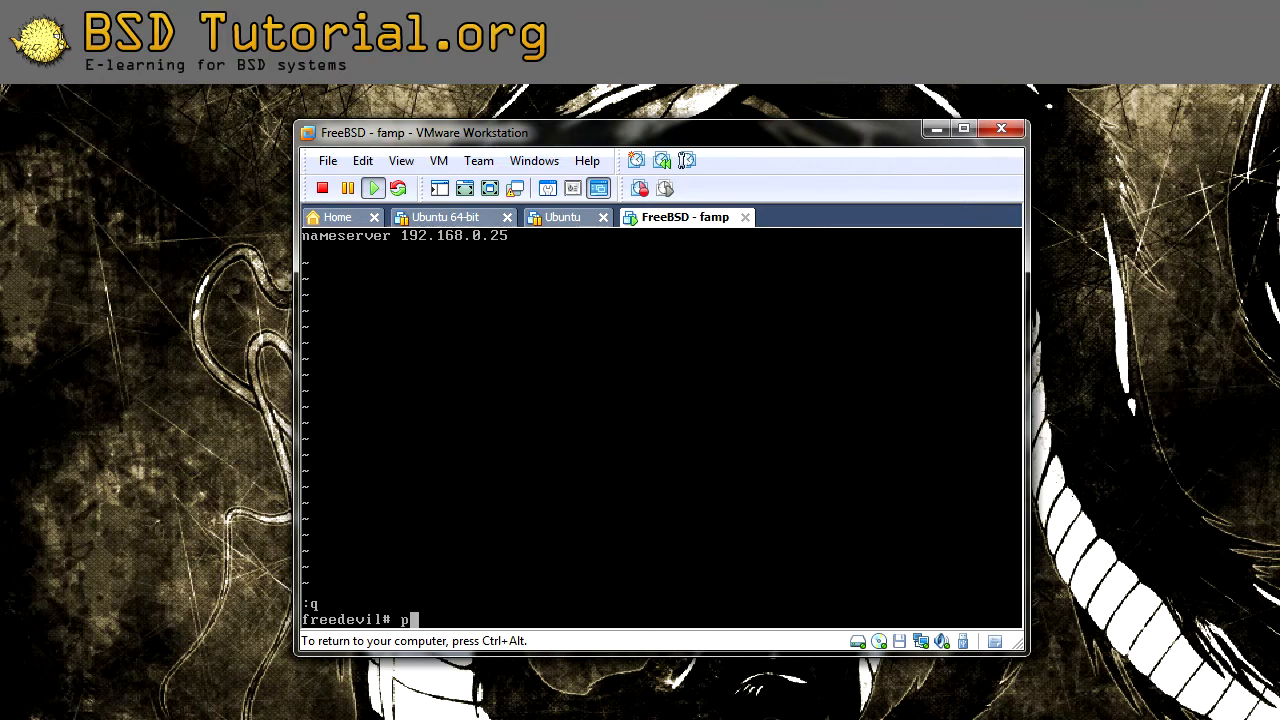
Ping freedevil (fails to resolve), then open /etc/hosts in vi.
{"action": "type", "text": "ing freedevil"}
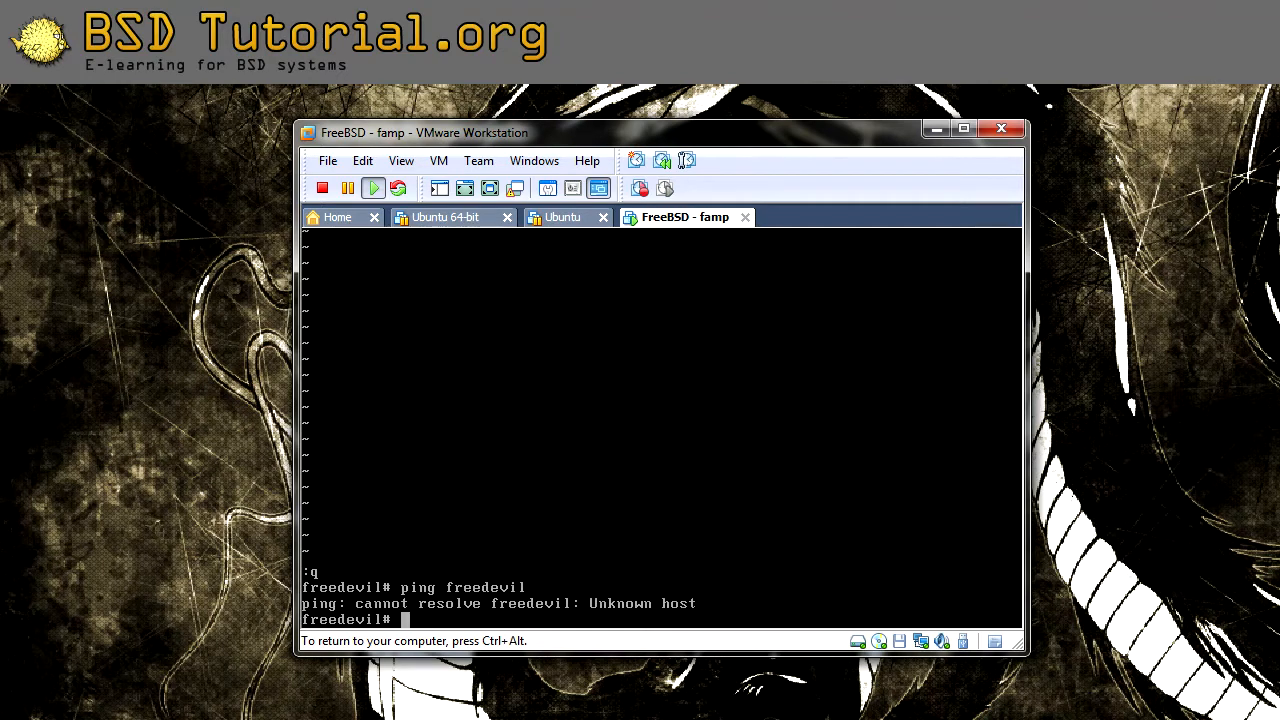
{"action": "type", "text": "v"}
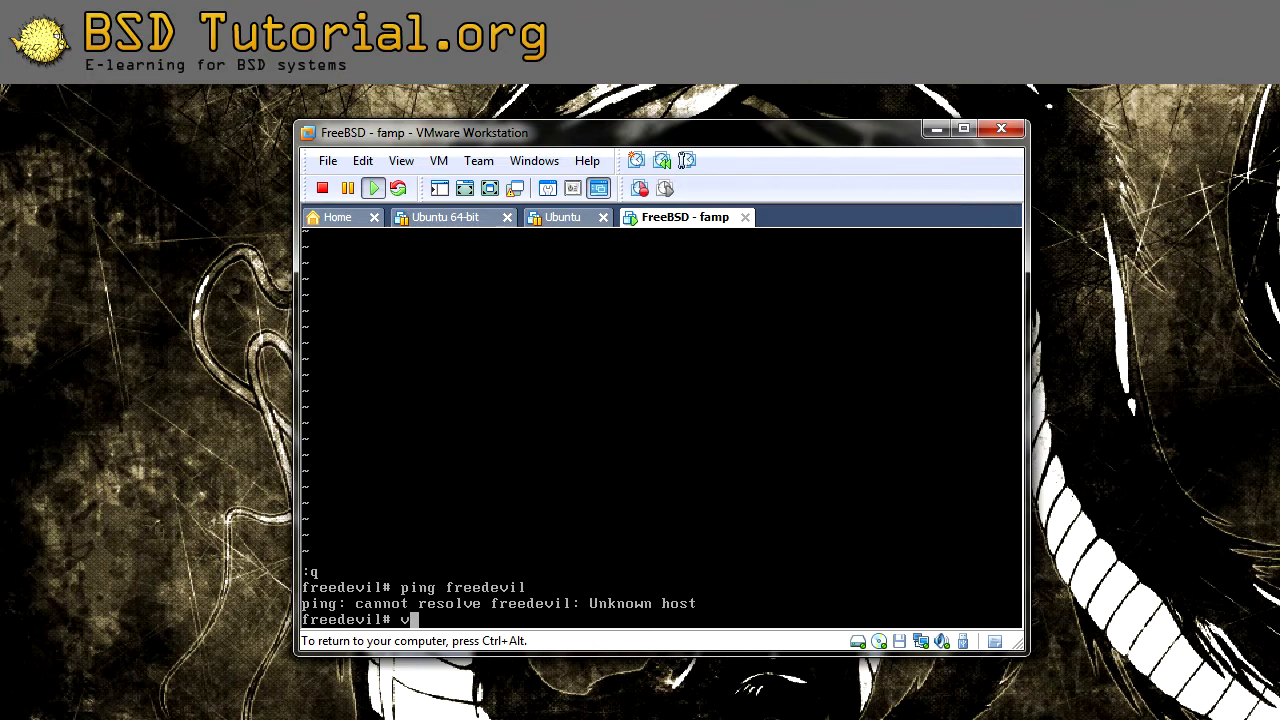
{"action": "type", "text": "i /etc/hos"}
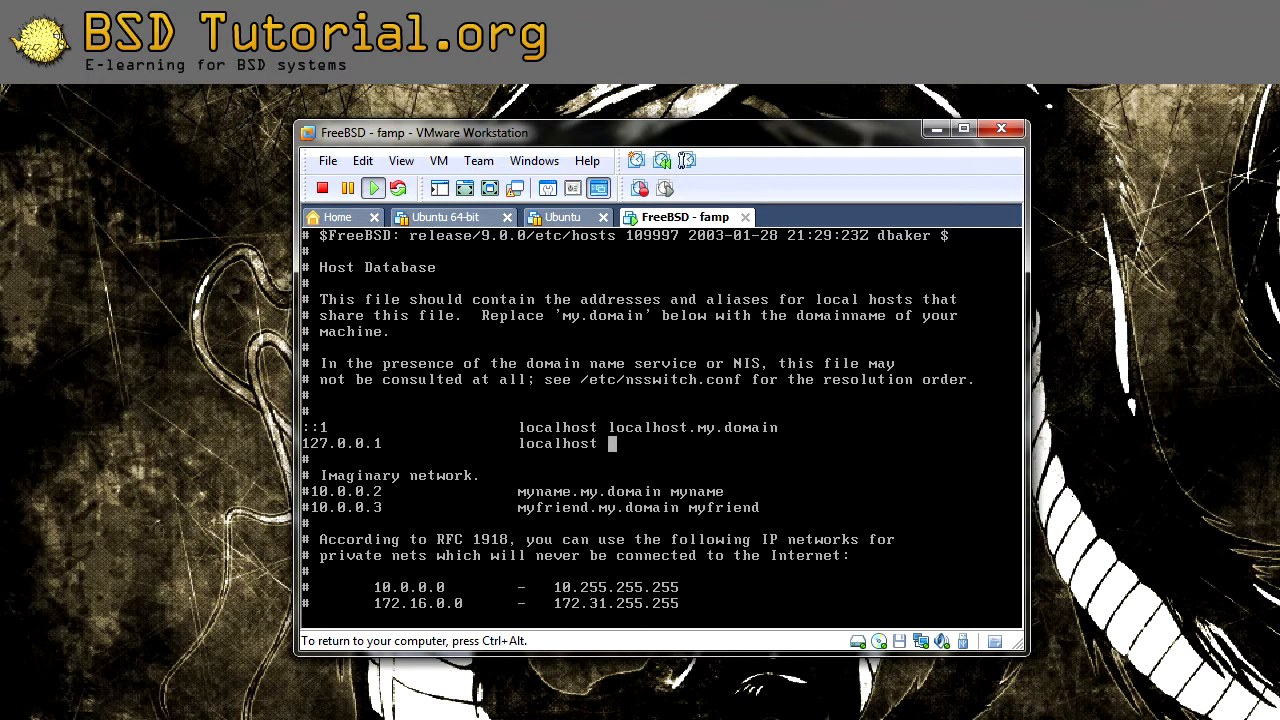
Map 127.0.0.1 to localhost freedevil in /etc/hosts and save with :wq.
{"action": "type", "text": "freedevil"}
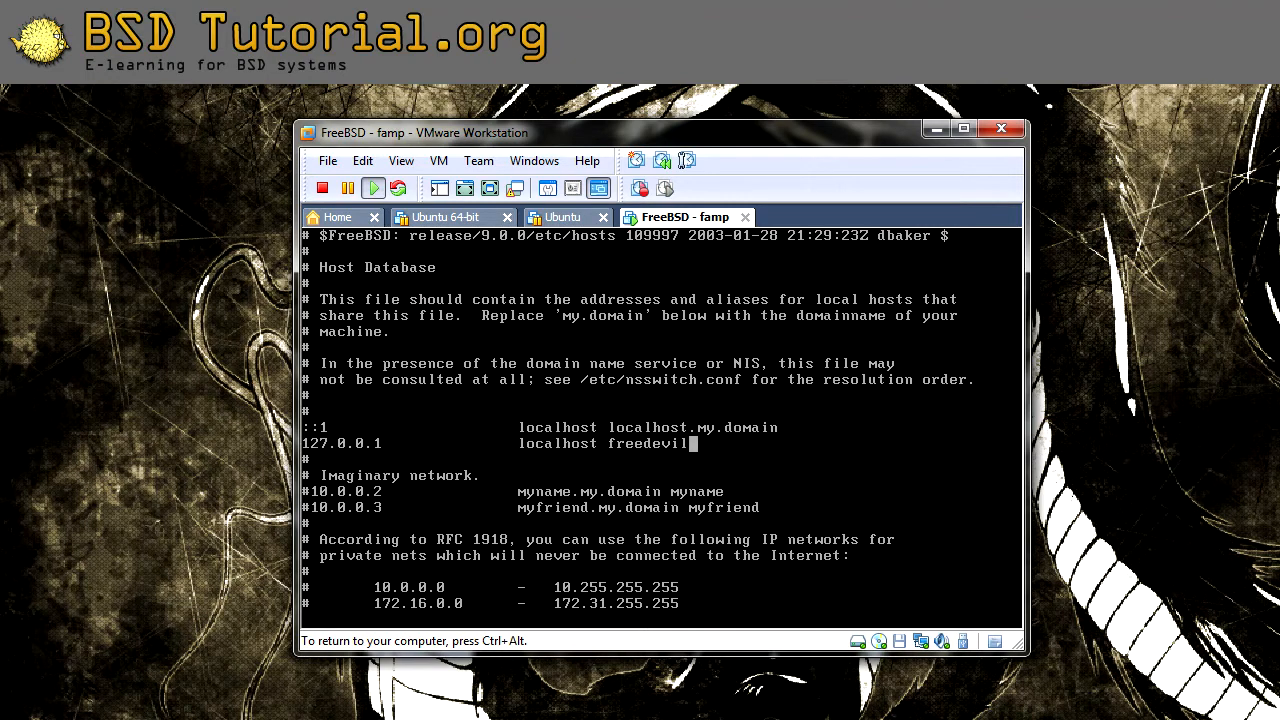
{"action": "type", "text": ":wq"}
{"action": "type", "text": "ping"}
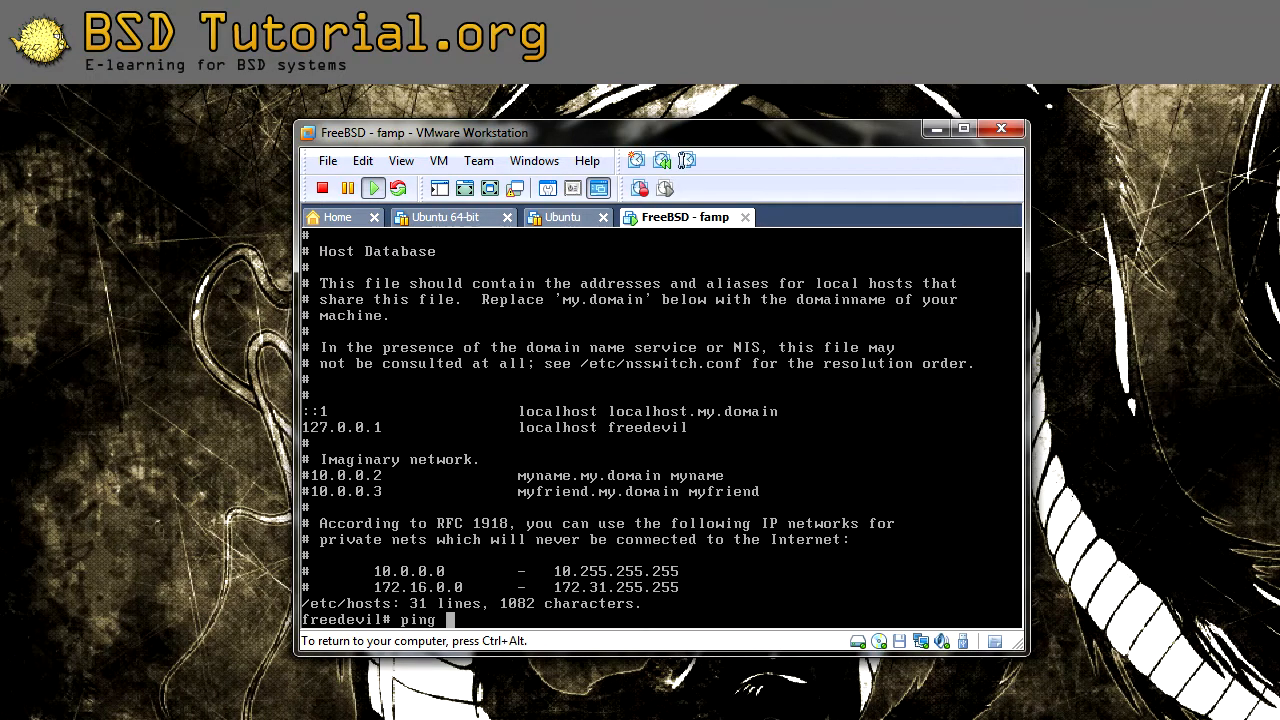
Ping freedevil successfully at 127.0.0.1, stop it, then reboot the guest.
{"action": "type", "text": "freedevil"}
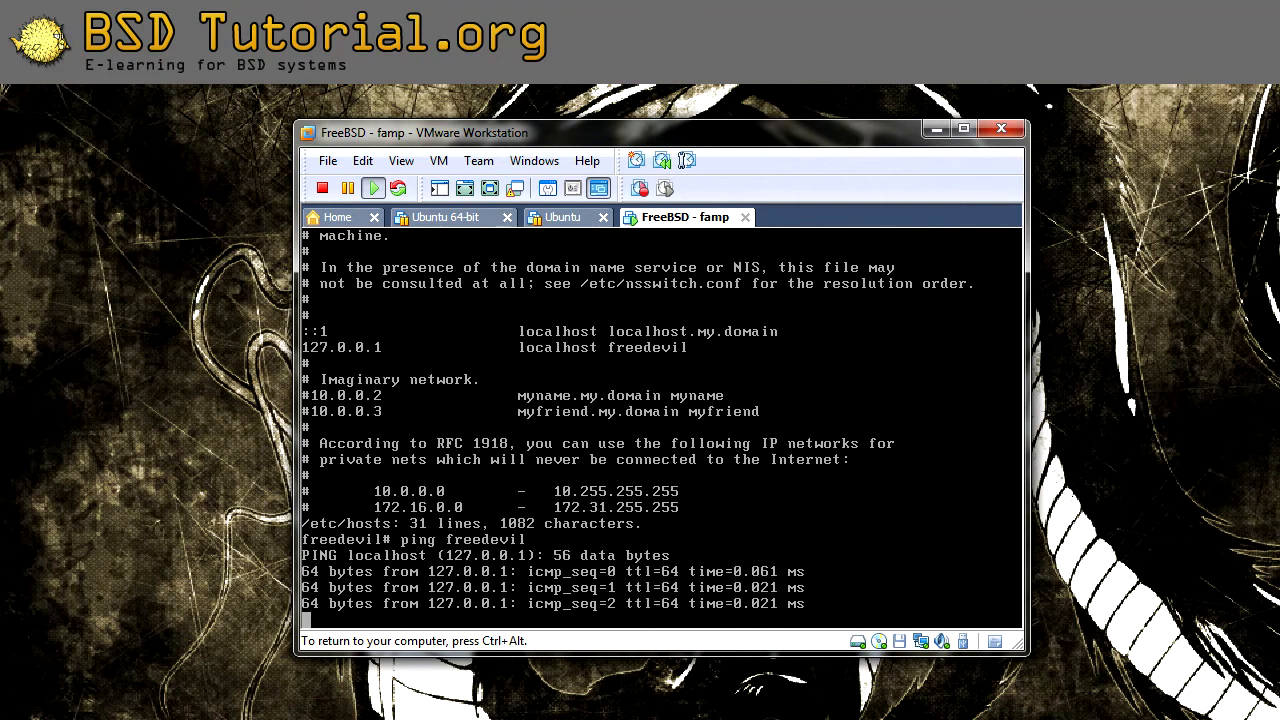
{"action": "key", "text": "ctrl+c"}
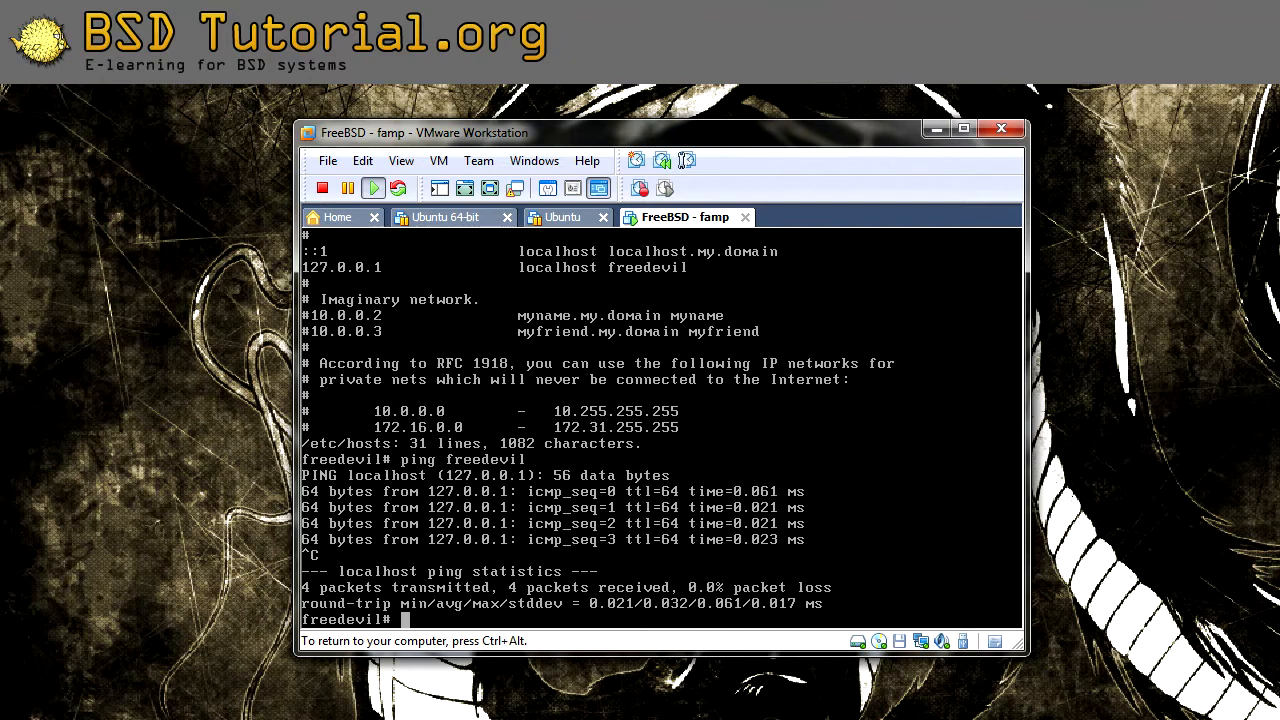
{"action": "type", "text": "reboot"}
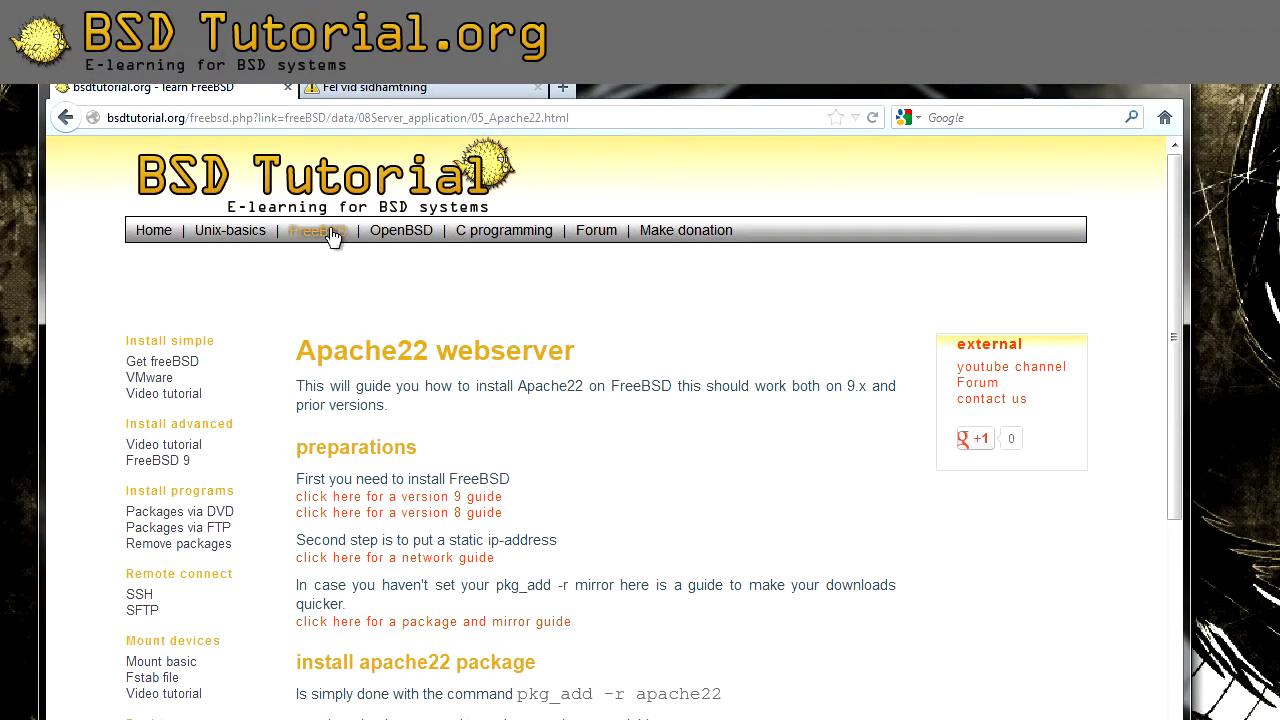
{"action": "mouse_move", "coordinate": [324, 220]}
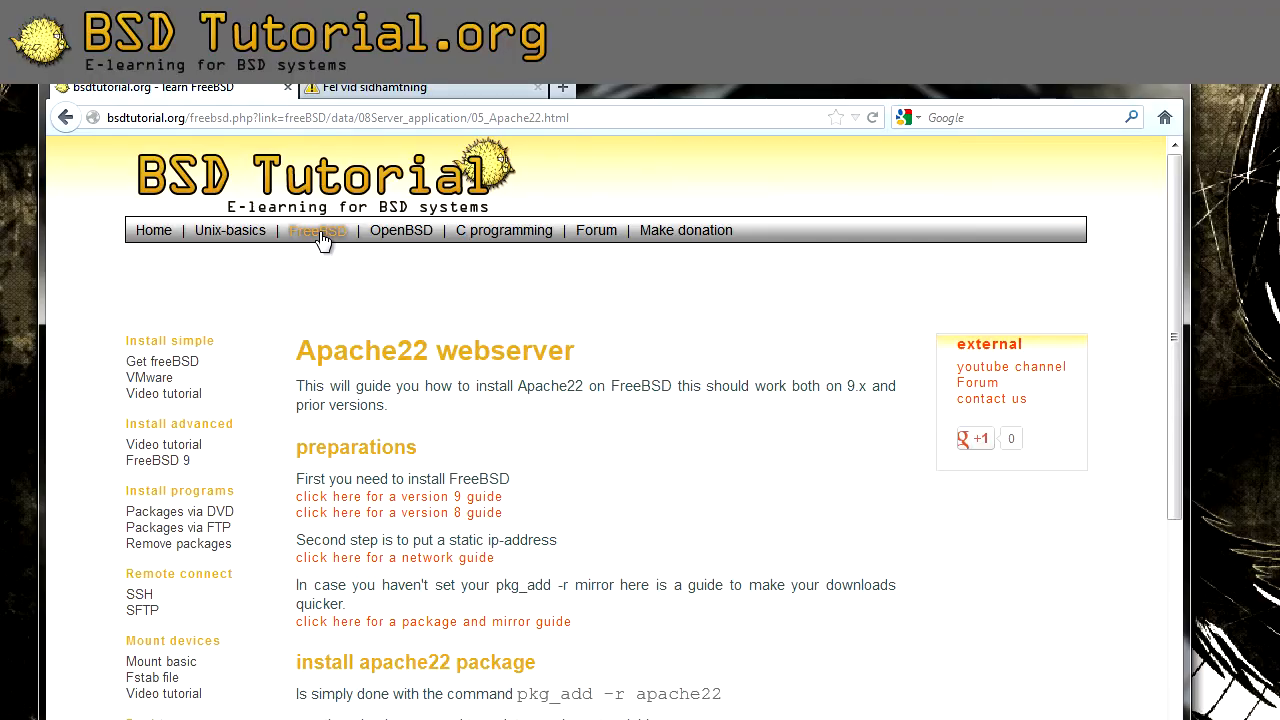
Read through the BSD Tutorial Apache22 webserver guide in Firefox, reloading it from the sidebar.
{"action": "scroll", "scroll_direction": "down", "scroll_amount": 3}
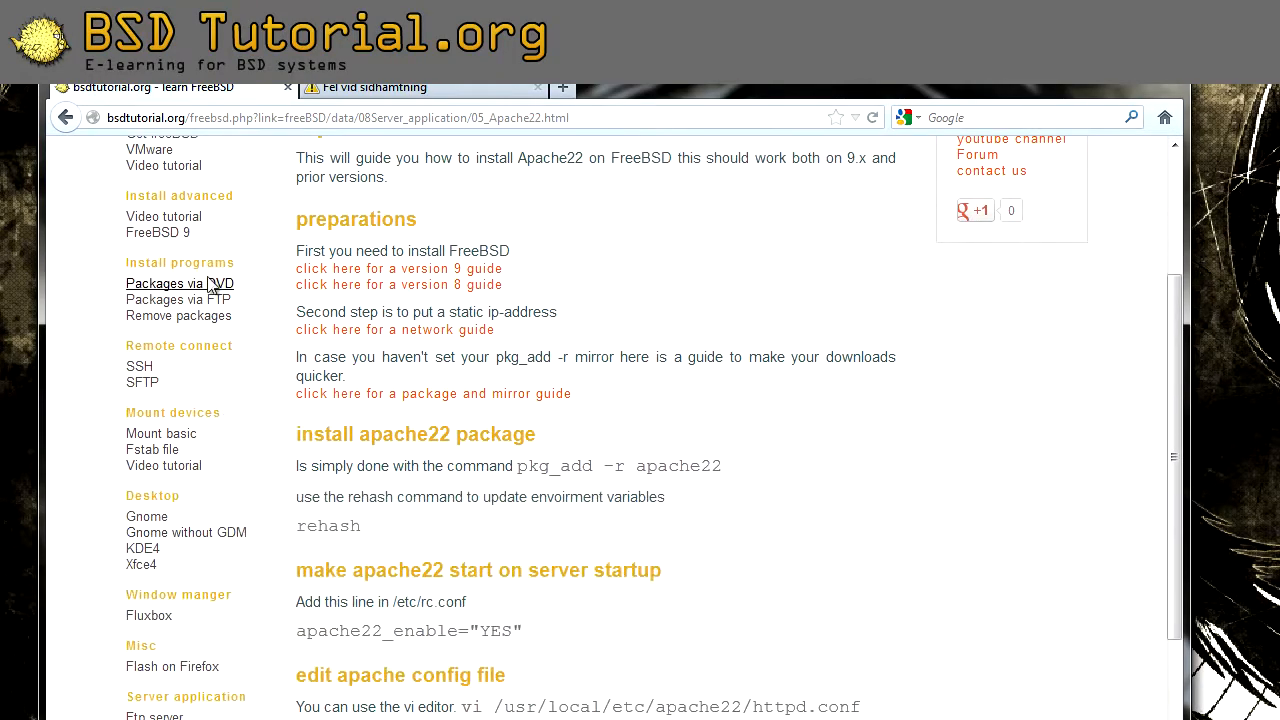
{"action": "scroll", "scroll_direction": "down", "scroll_amount": 3}
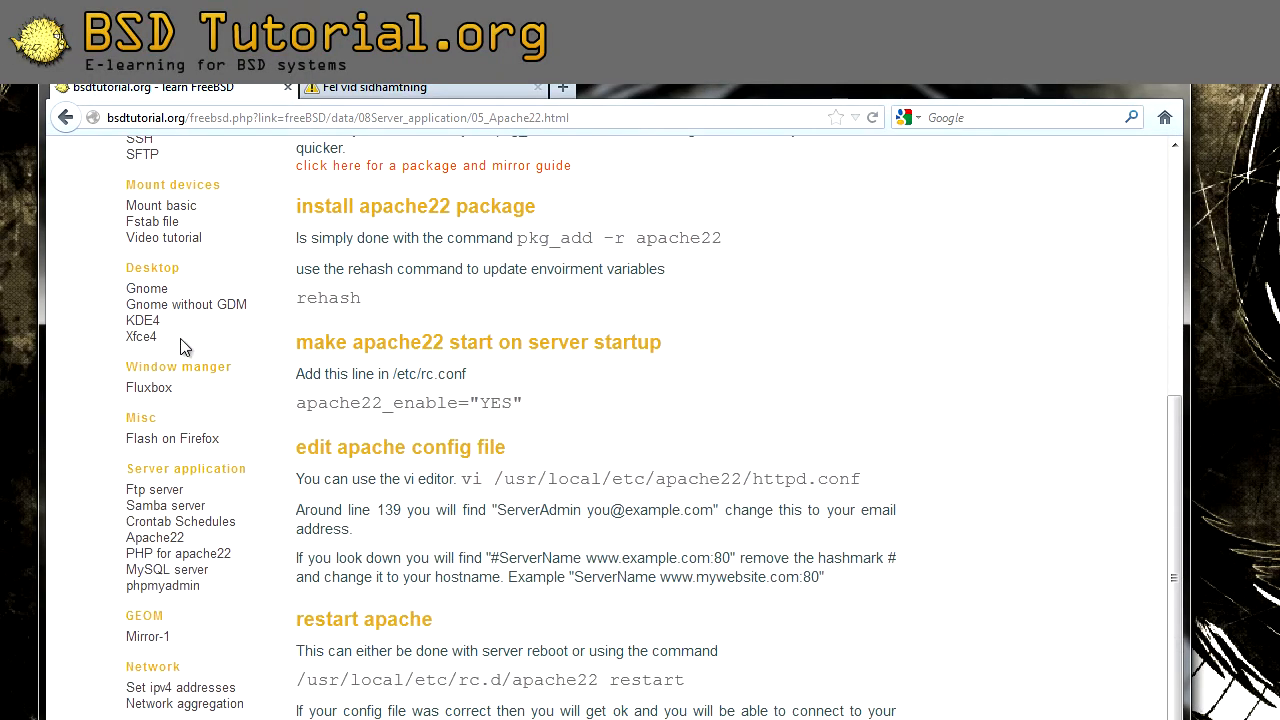
{"action": "scroll", "scroll_direction": "down", "scroll_amount": 3}
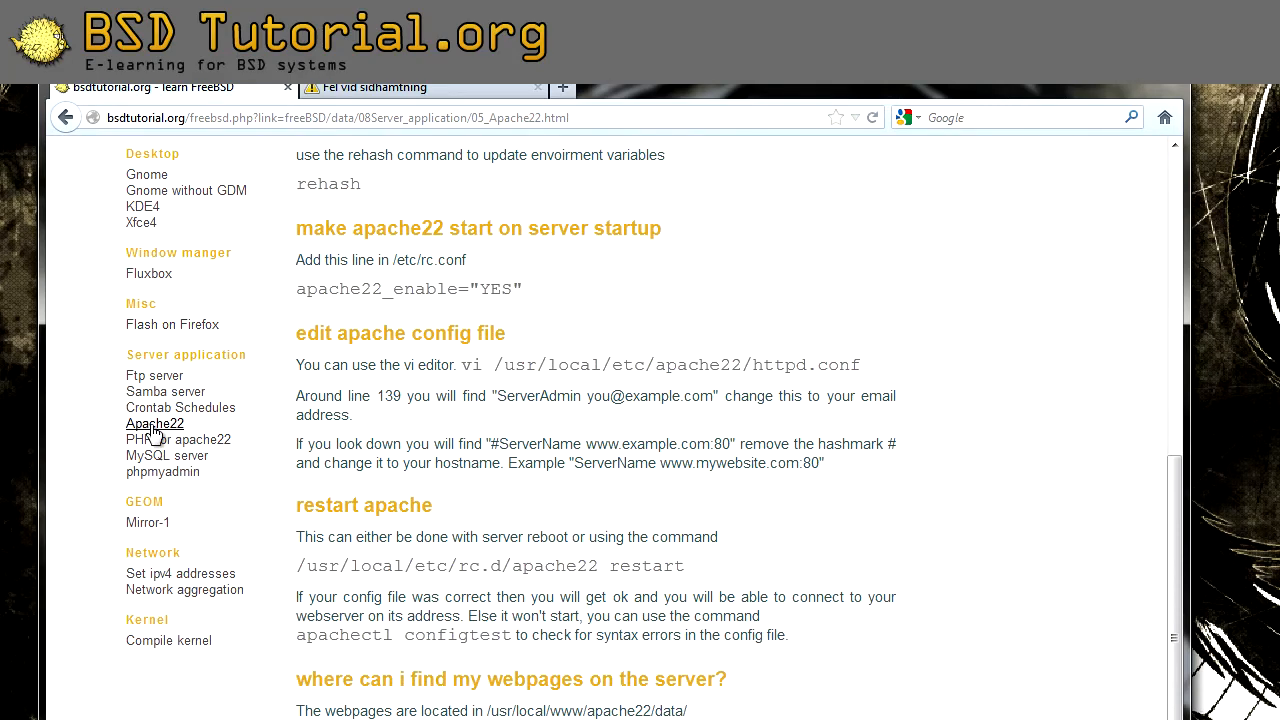
{"action": "left_click", "coordinate": [156, 424]}
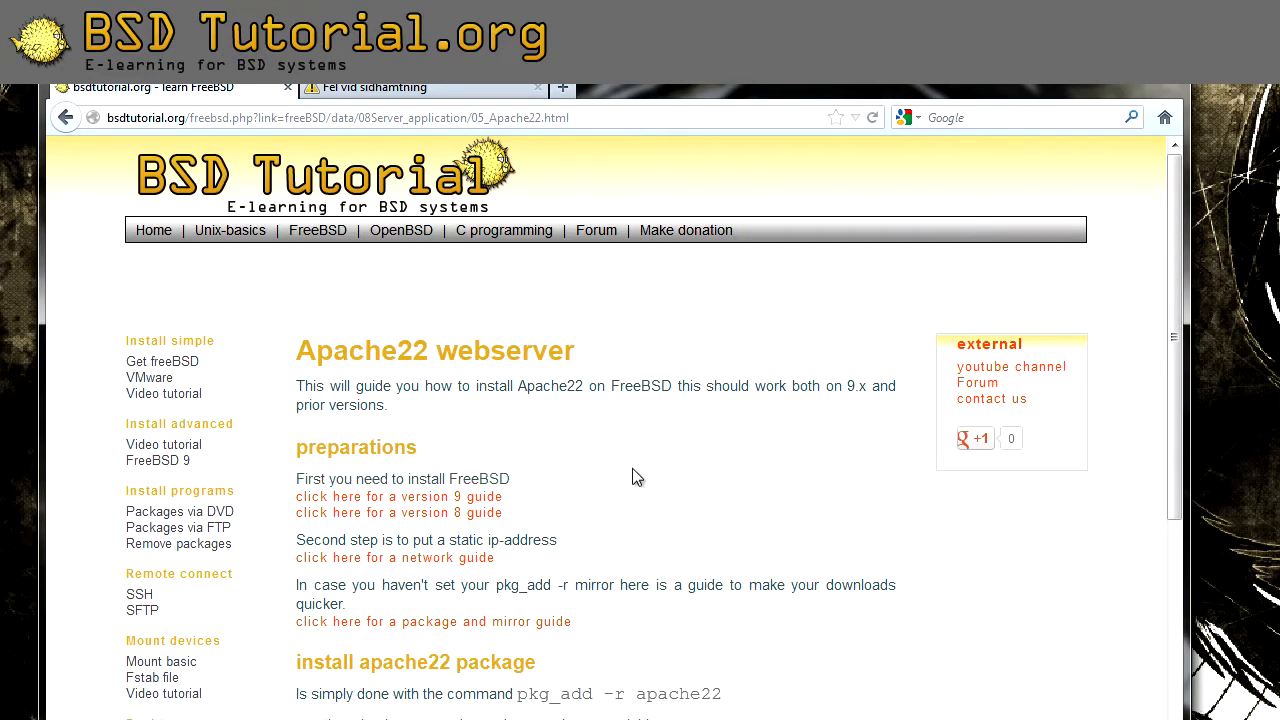
{"action": "scroll", "scroll_direction": "down", "scroll_amount": 3}
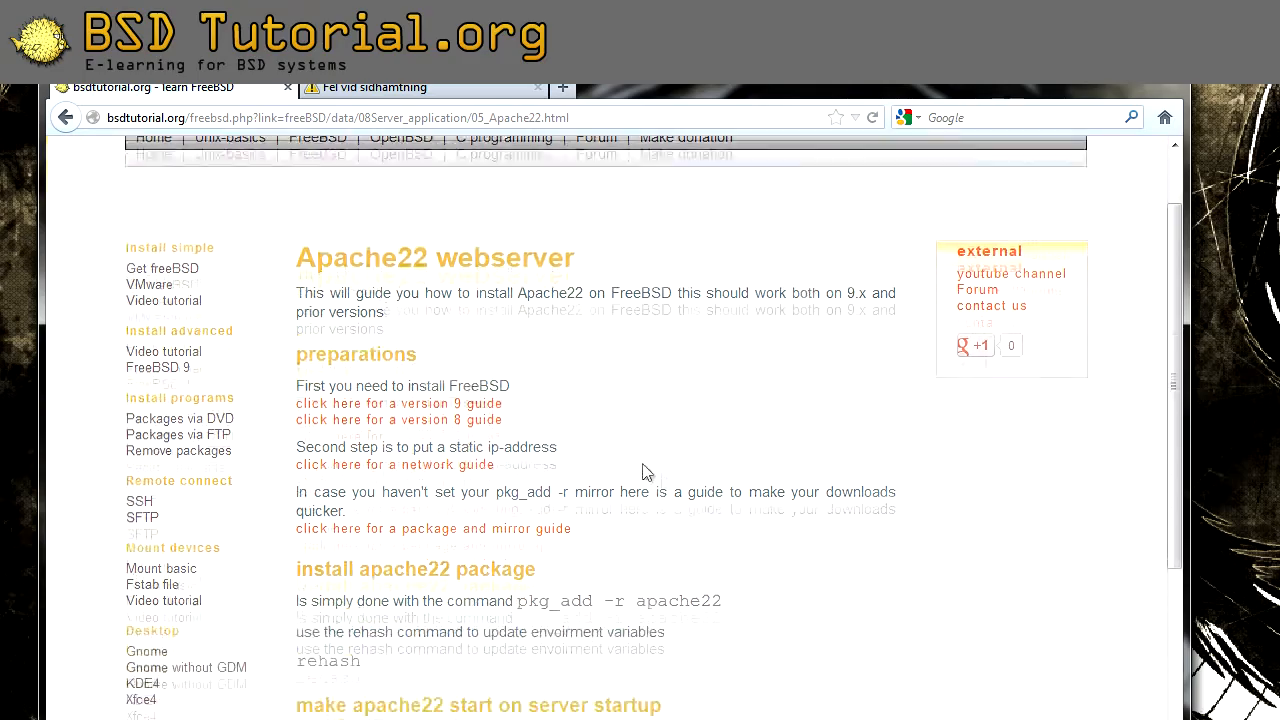
{"action": "scroll", "scroll_direction": "down", "scroll_amount": 3}
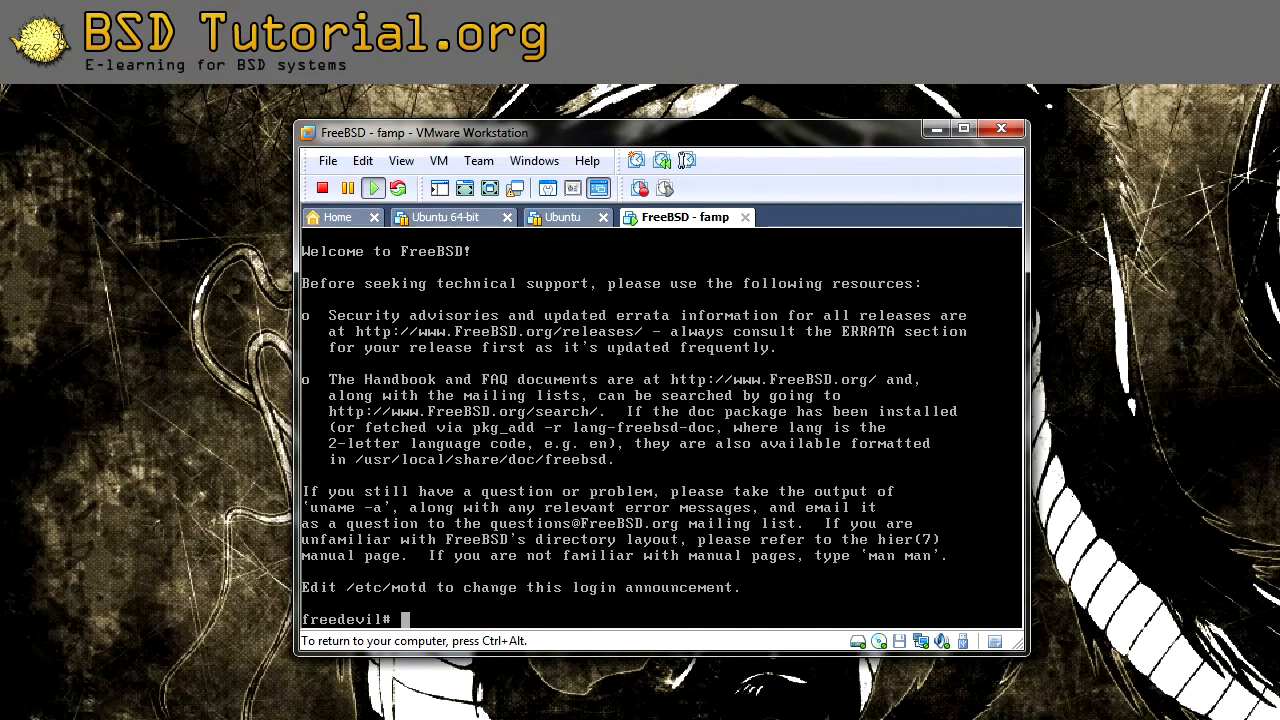
Confirm em0 at 192.168.0.44 with ifconfig and ping ping.sunet.se with 0% loss.
{"action": "type", "text": "ifconfig"}
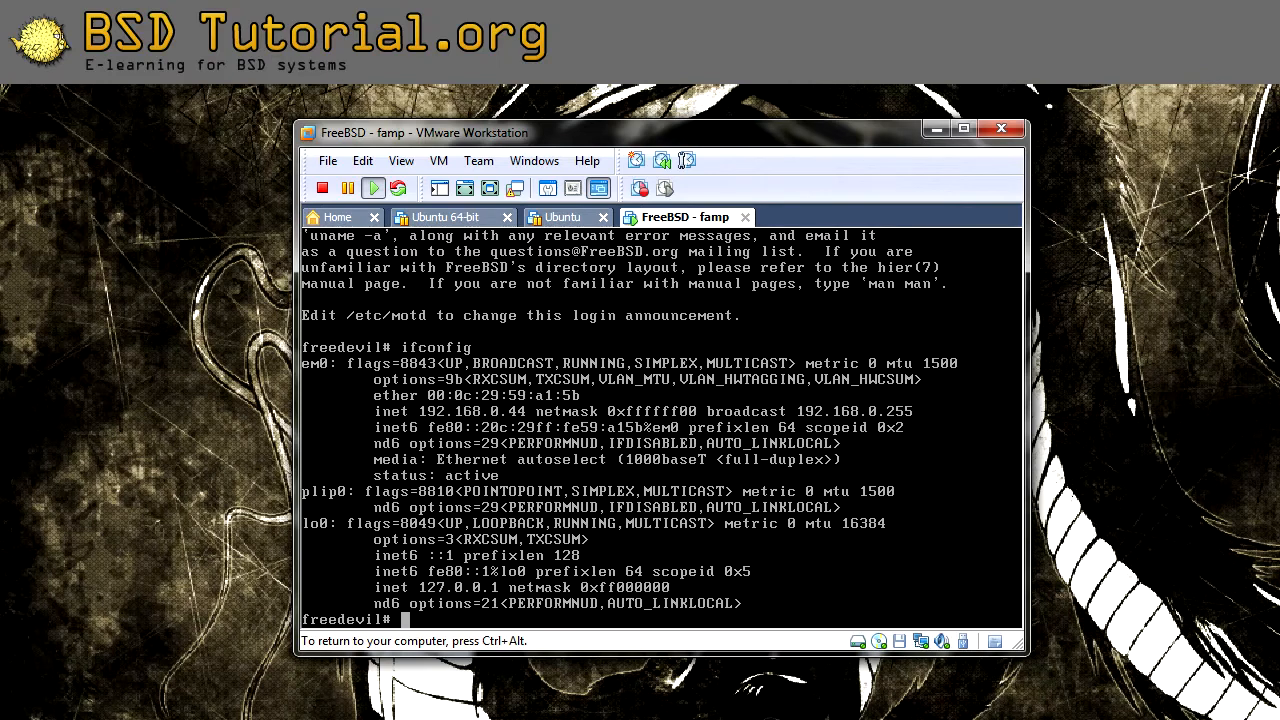
{"action": "type", "text": "ping ping.sunet.se"}
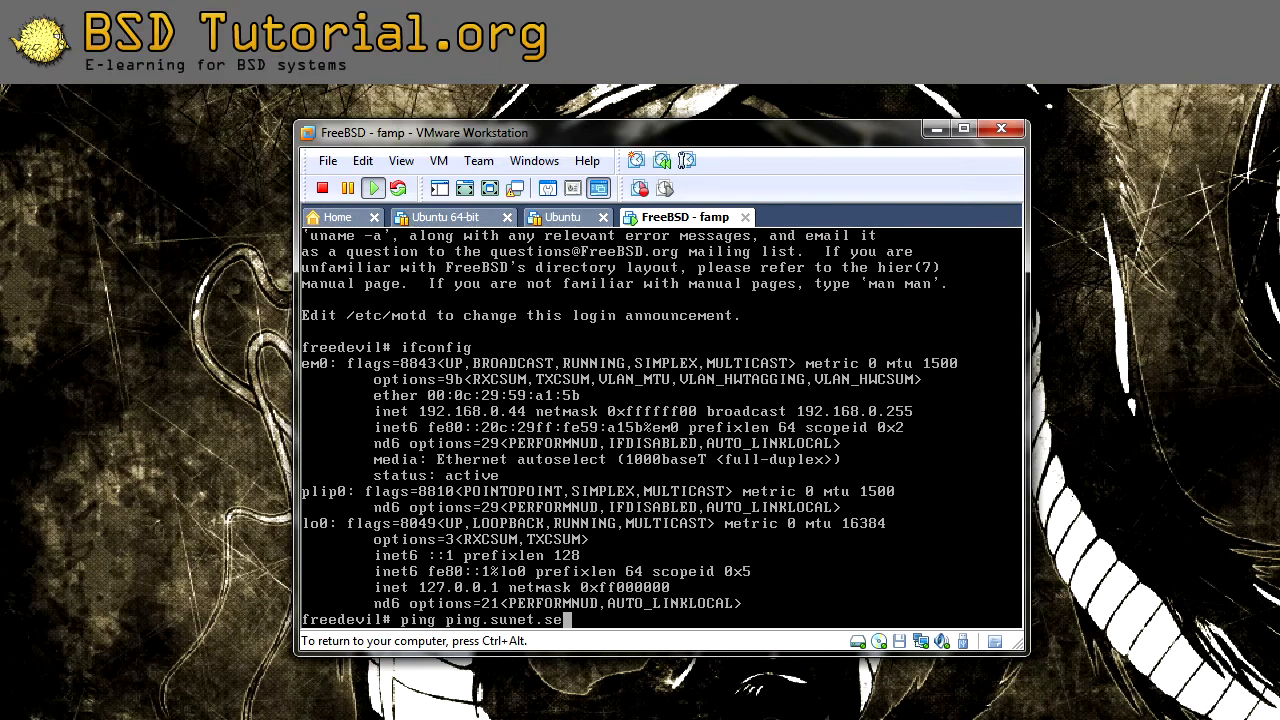
{"action": "key", "text": "Return"}
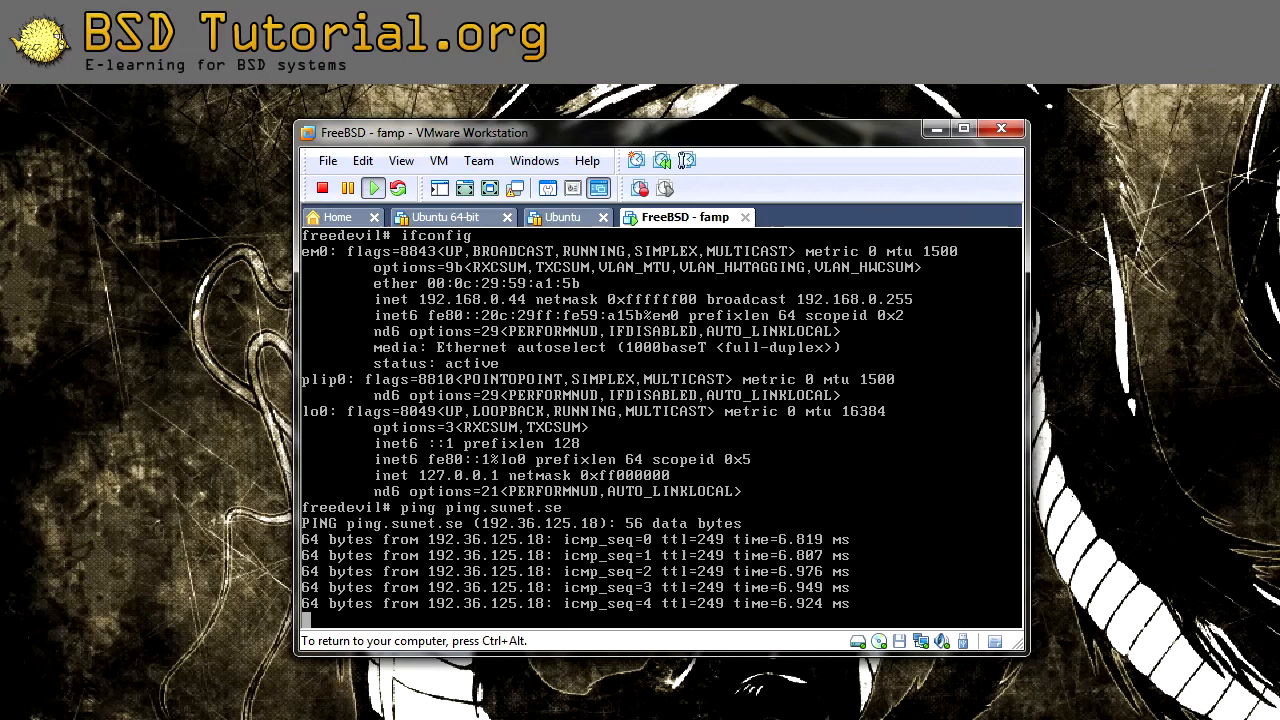
{"action": "key", "text": "ctrl+c"}
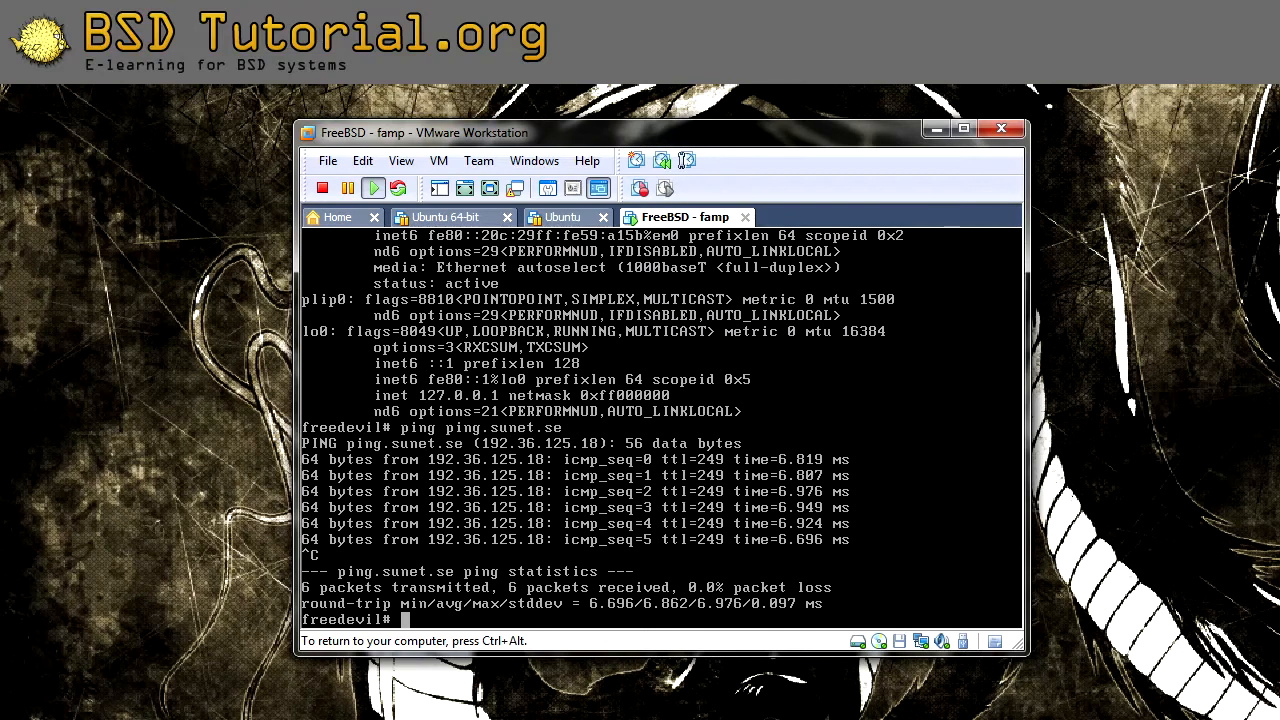
Install the apache22 package with pkg_add -r apache22.
{"action": "type", "text": "p"}
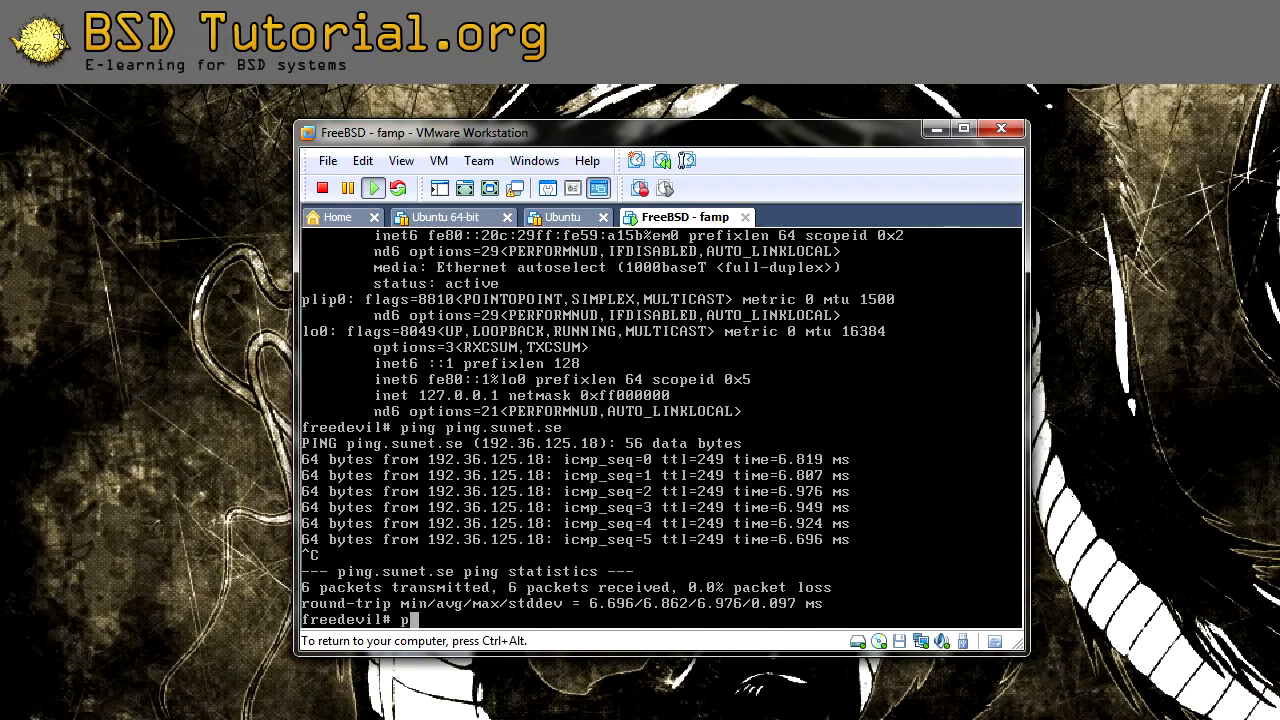
{"action": "type", "text": "kg_add"}
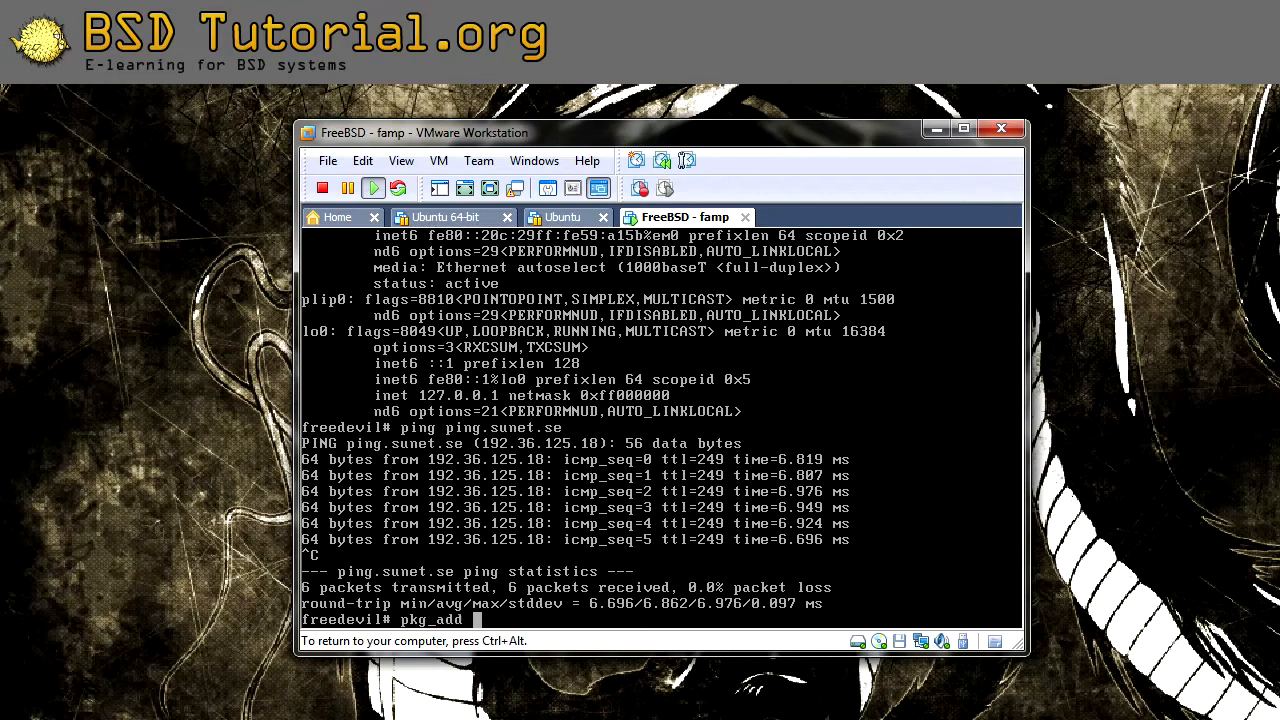
{"action": "type", "text": "-r apa"}
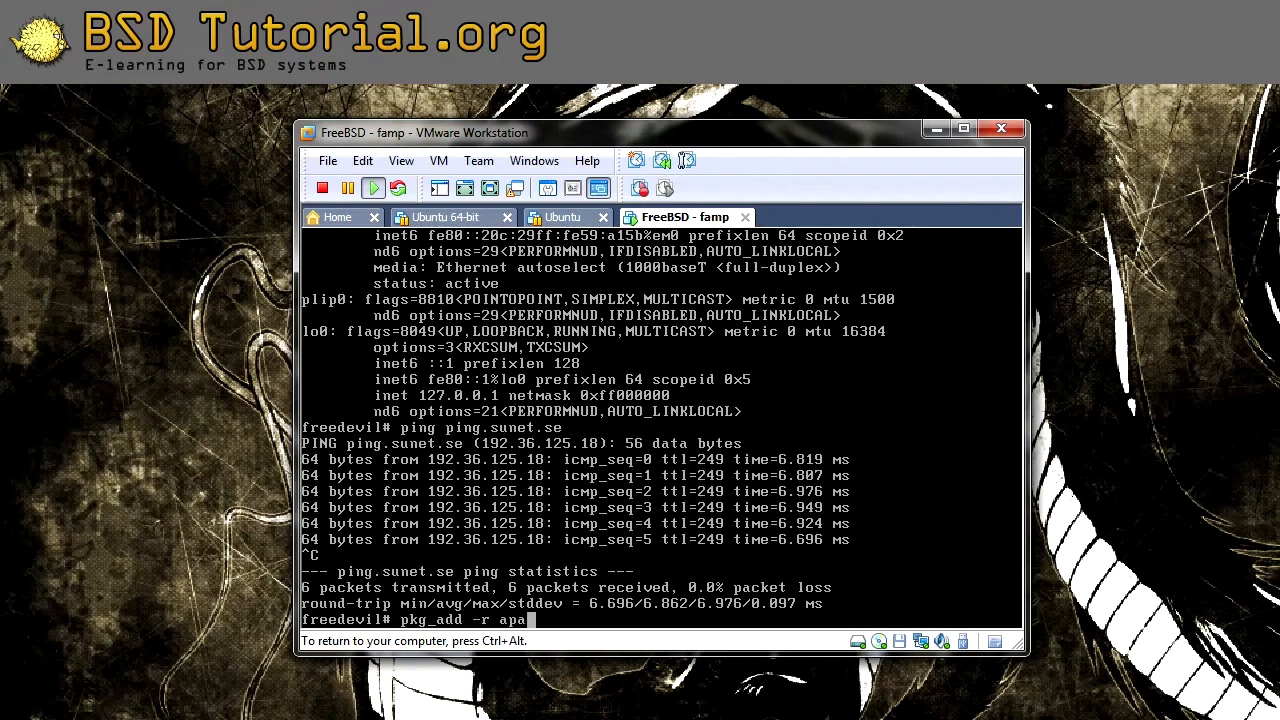
{"action": "type", "text": "che22"}
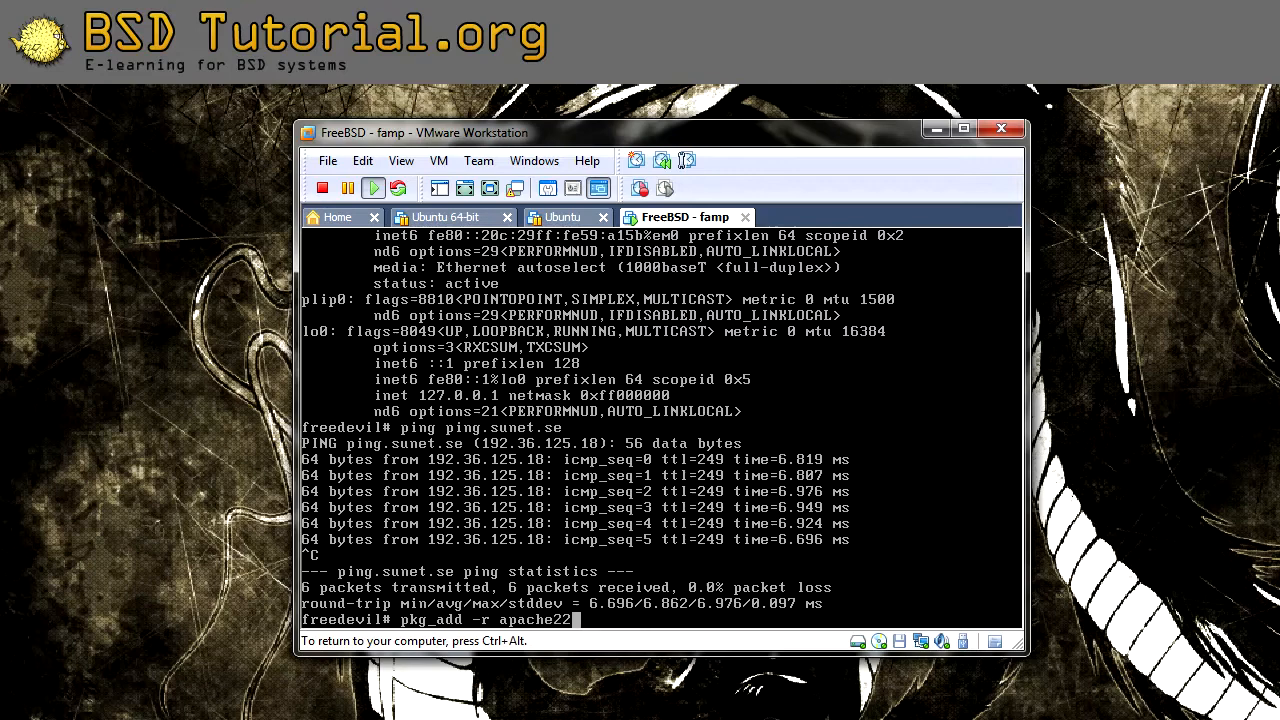
{"action": "key", "text": "Return"}
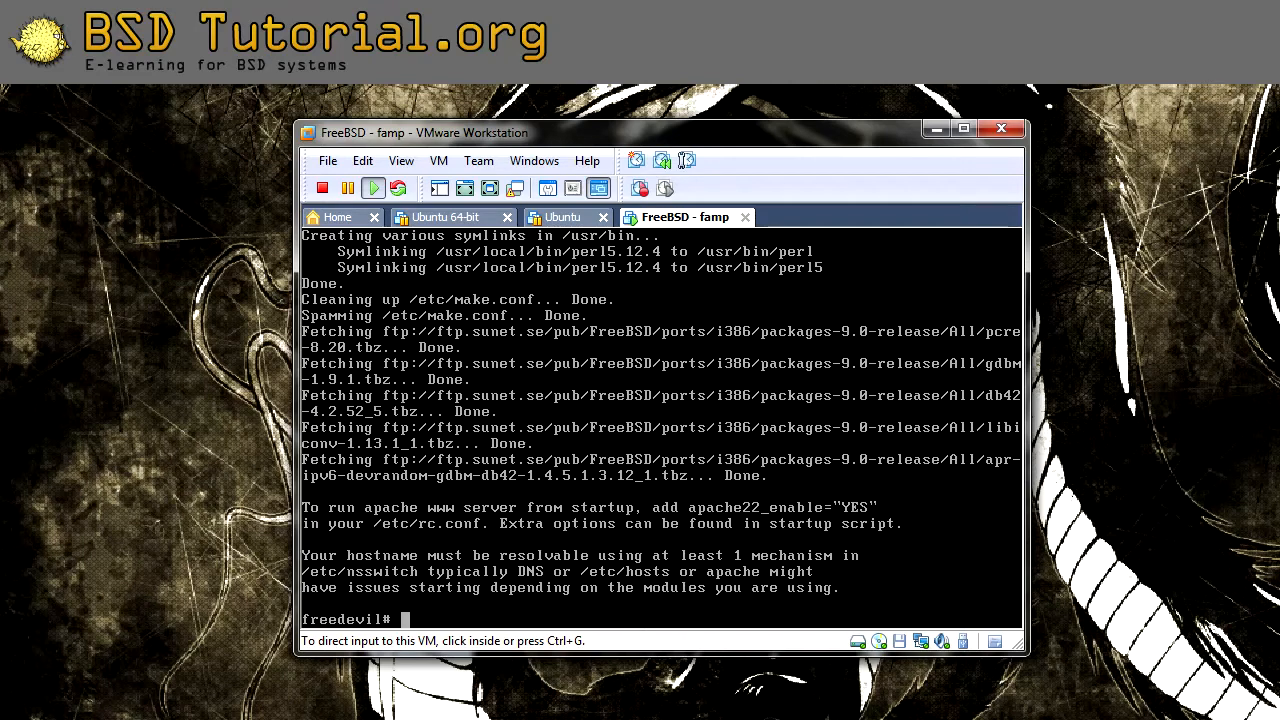
Open /etc/rc.conf in vi from the FreeBSD console.
{"action": "left_click", "coordinate": [660, 430]}
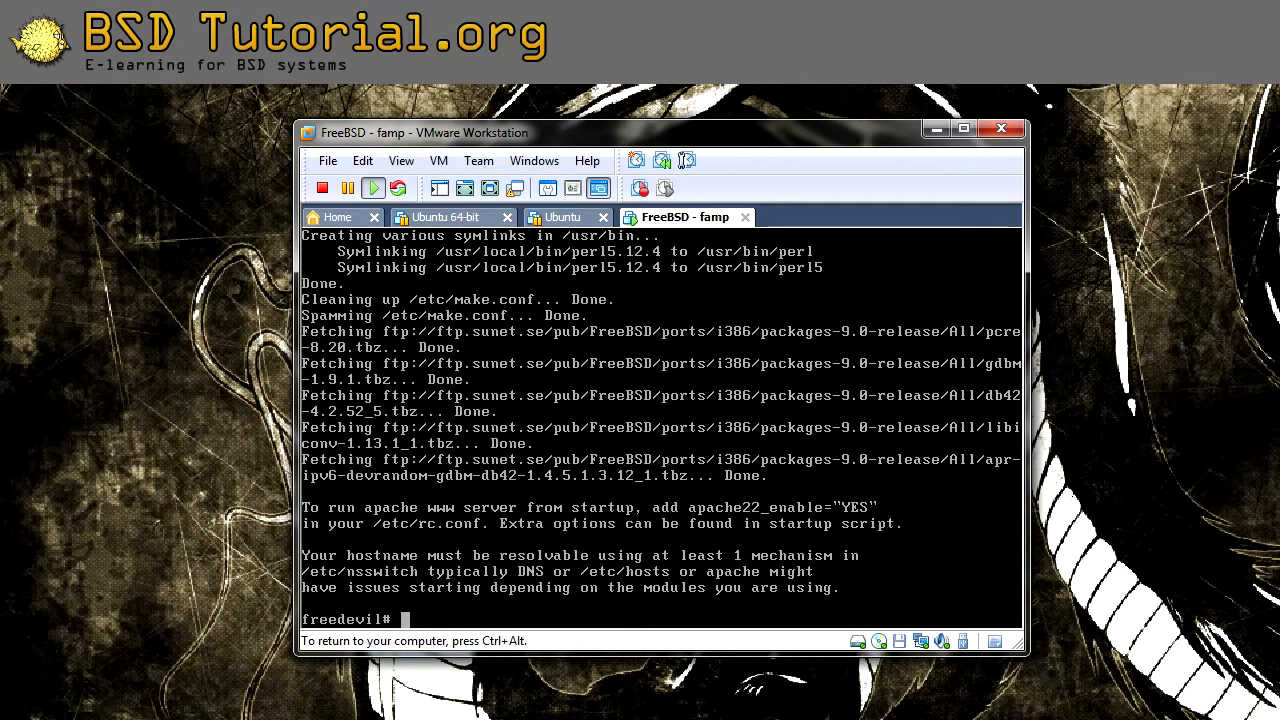
{"action": "type", "text": "vi /et"}
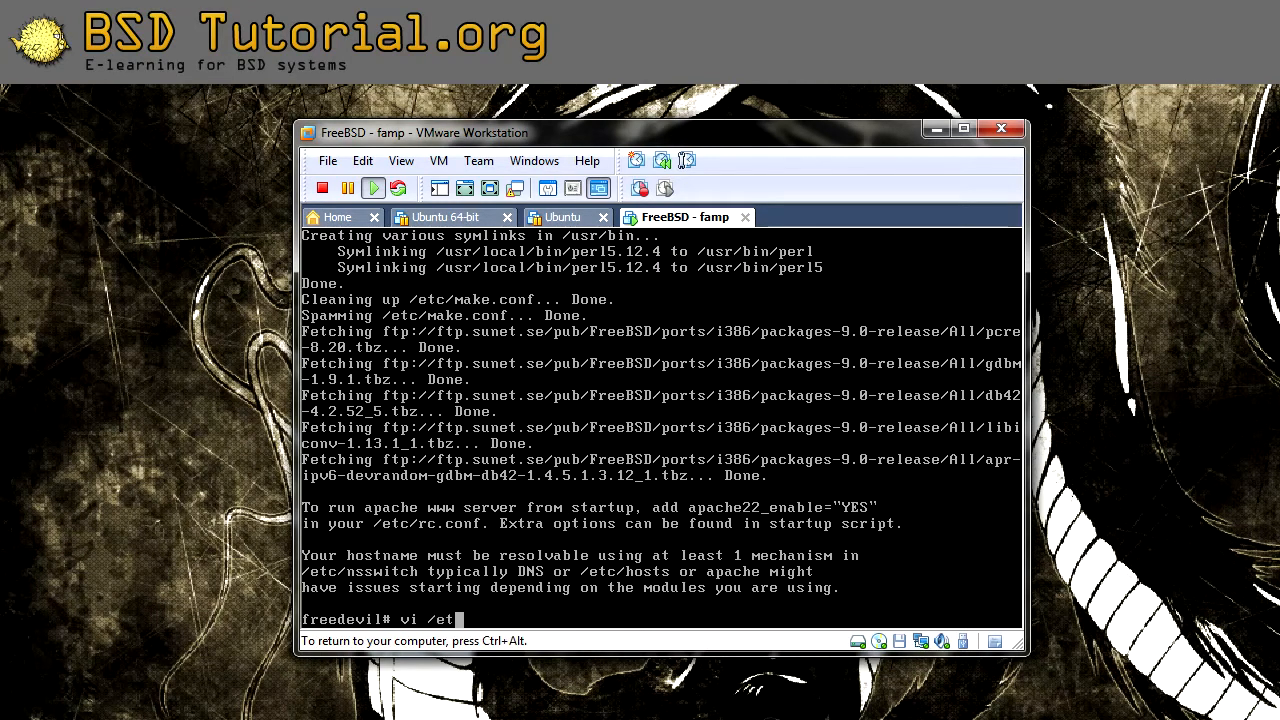
{"action": "type", "text": "c/r"}
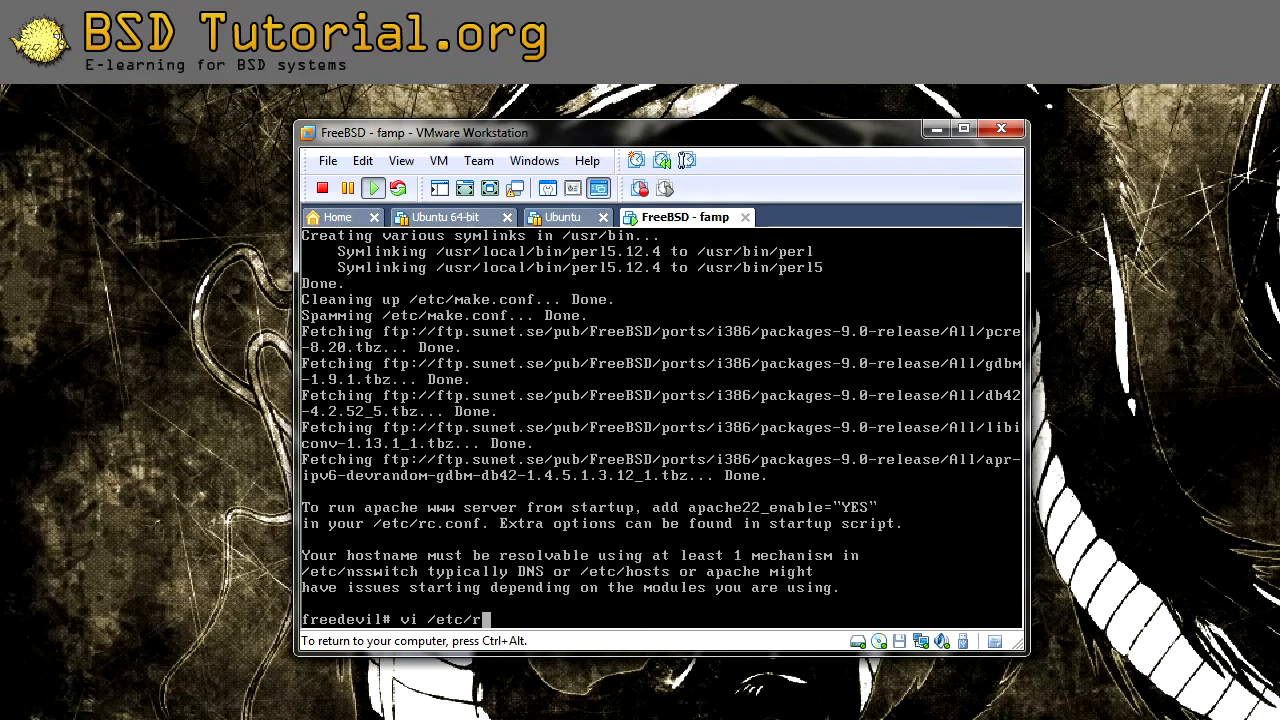
{"action": "type", "text": "c.conf"}
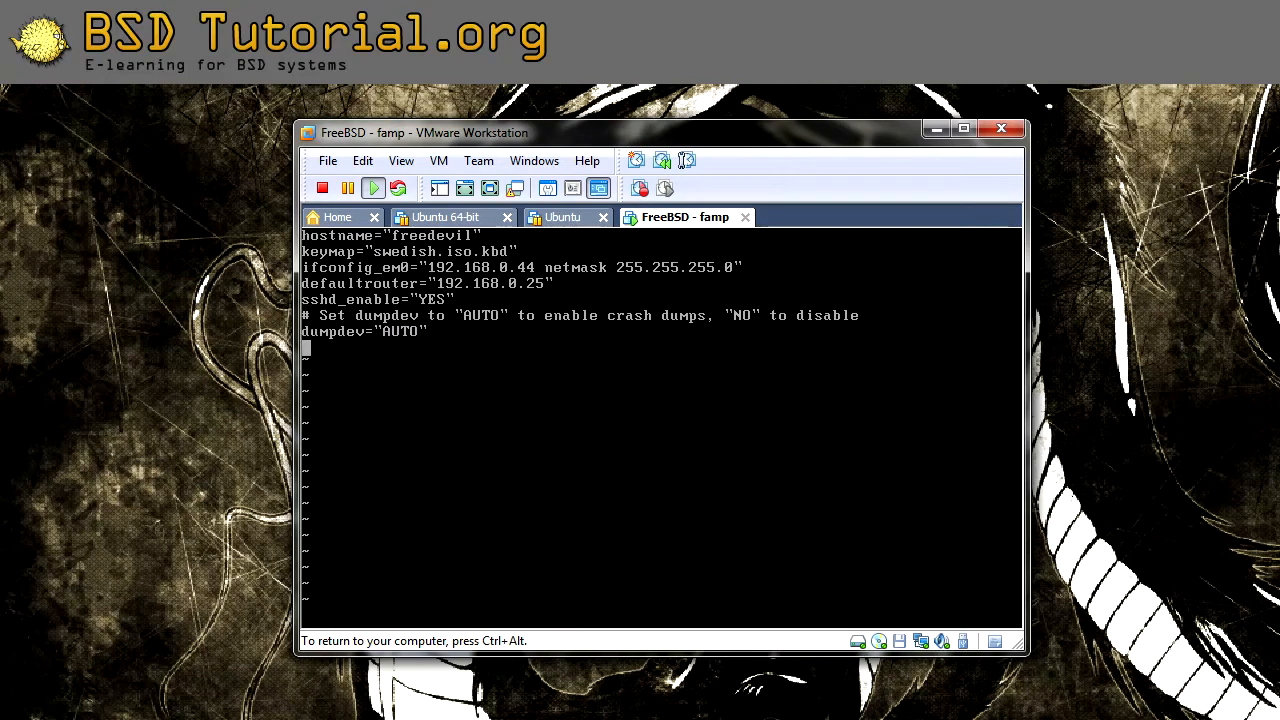
Add the line apache22_enable="YES" to rc.conf.
{"action": "type", "text": "apache2"}
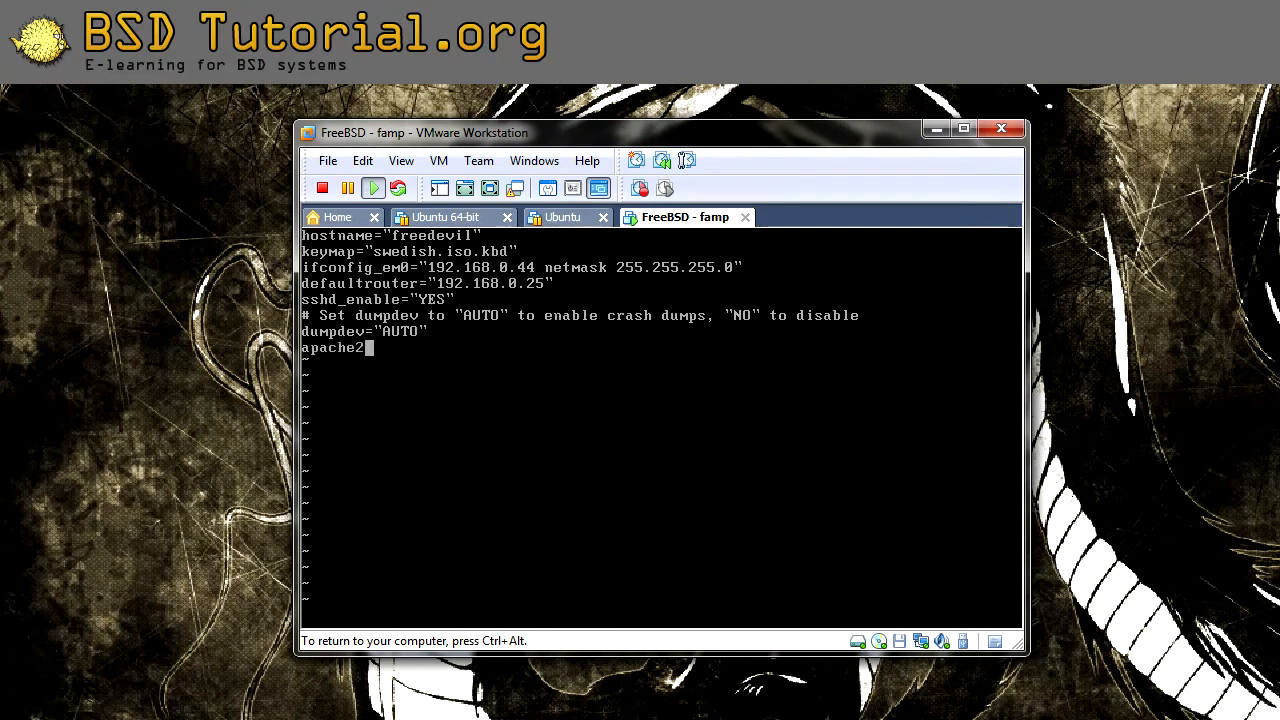
{"action": "type", "text": "2_enable=\""}
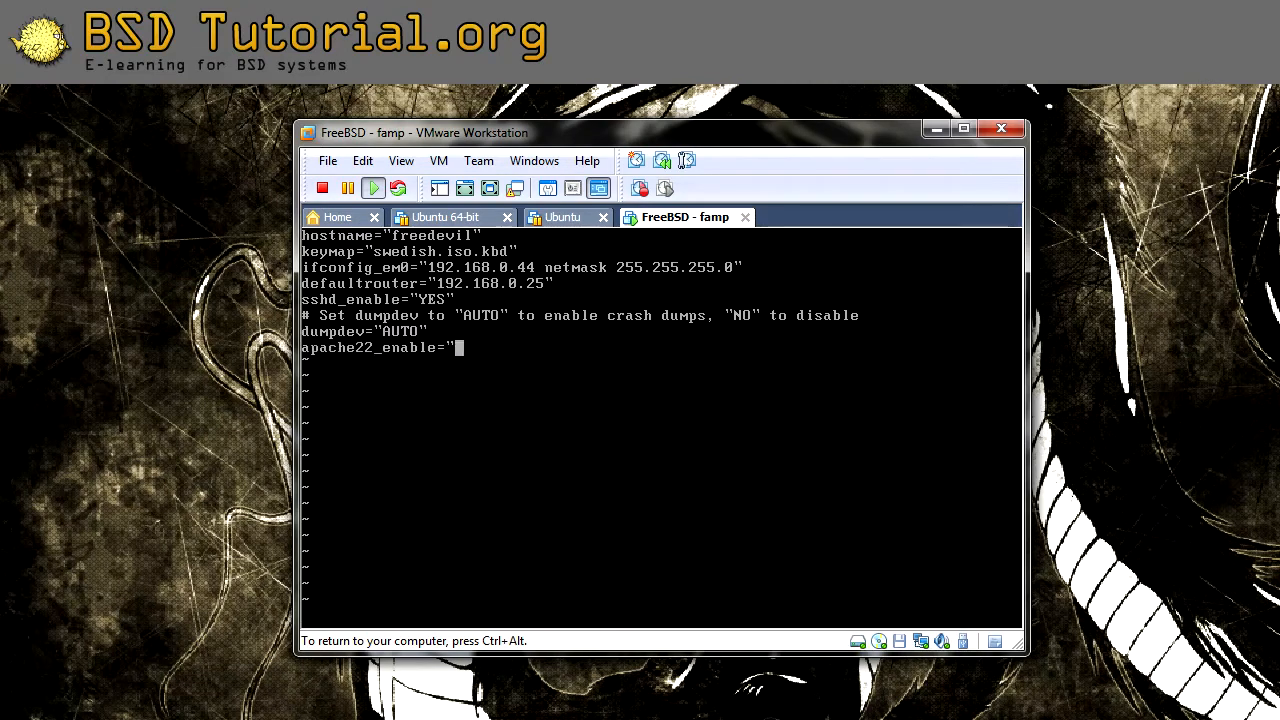
{"action": "type", "text": "YES"}
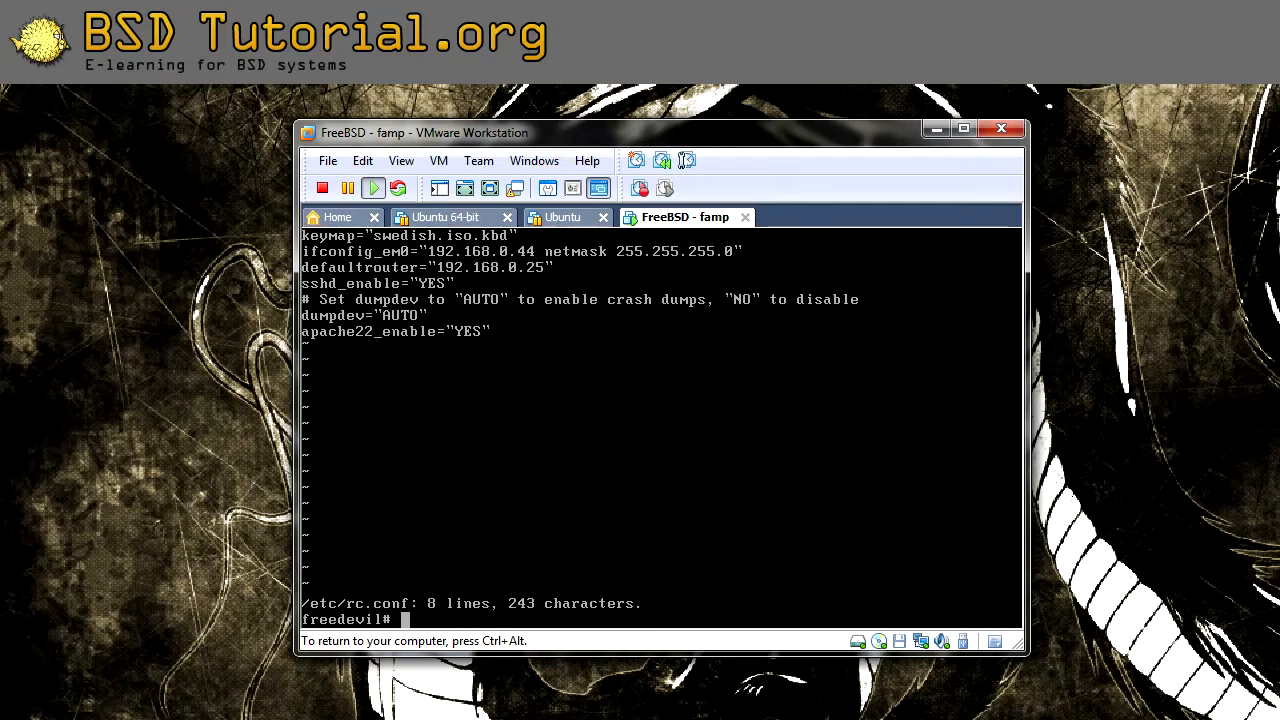
Open /usr/local/etc/apache22/httpd.conf in vi and jump to line 139.
{"action": "type", "text": "vi /"}
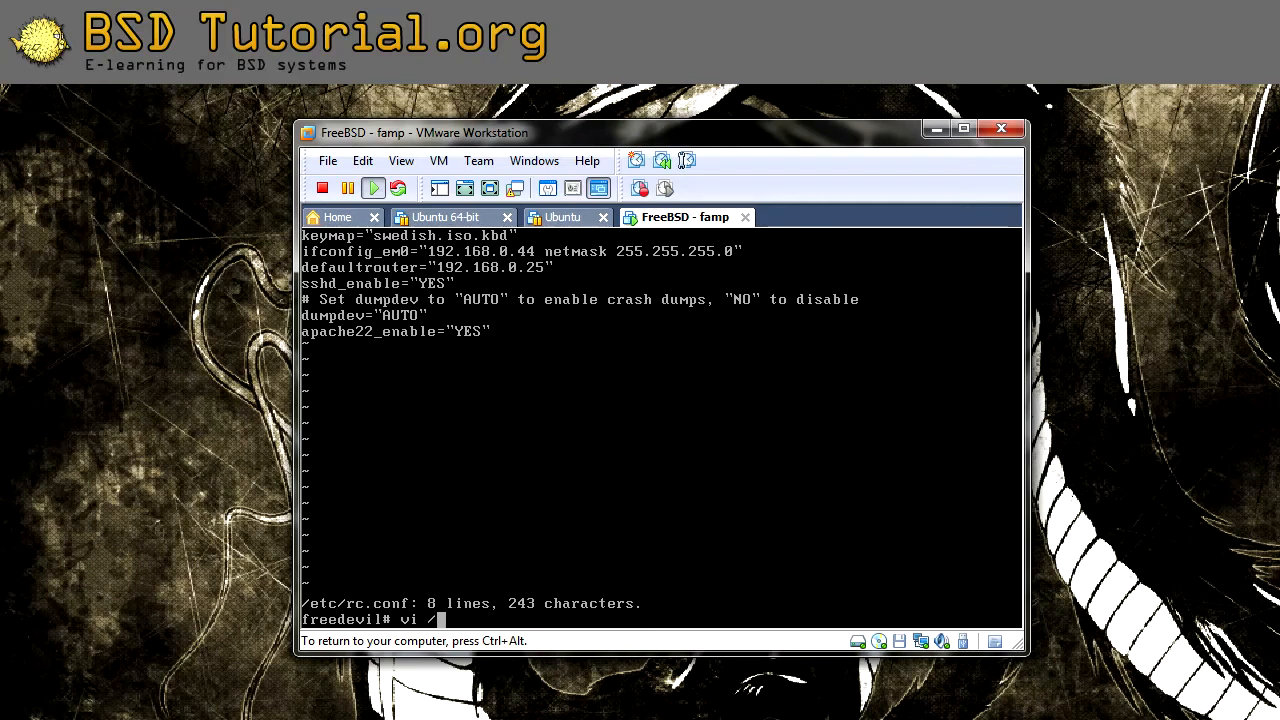
{"action": "type", "text": "usr/"}
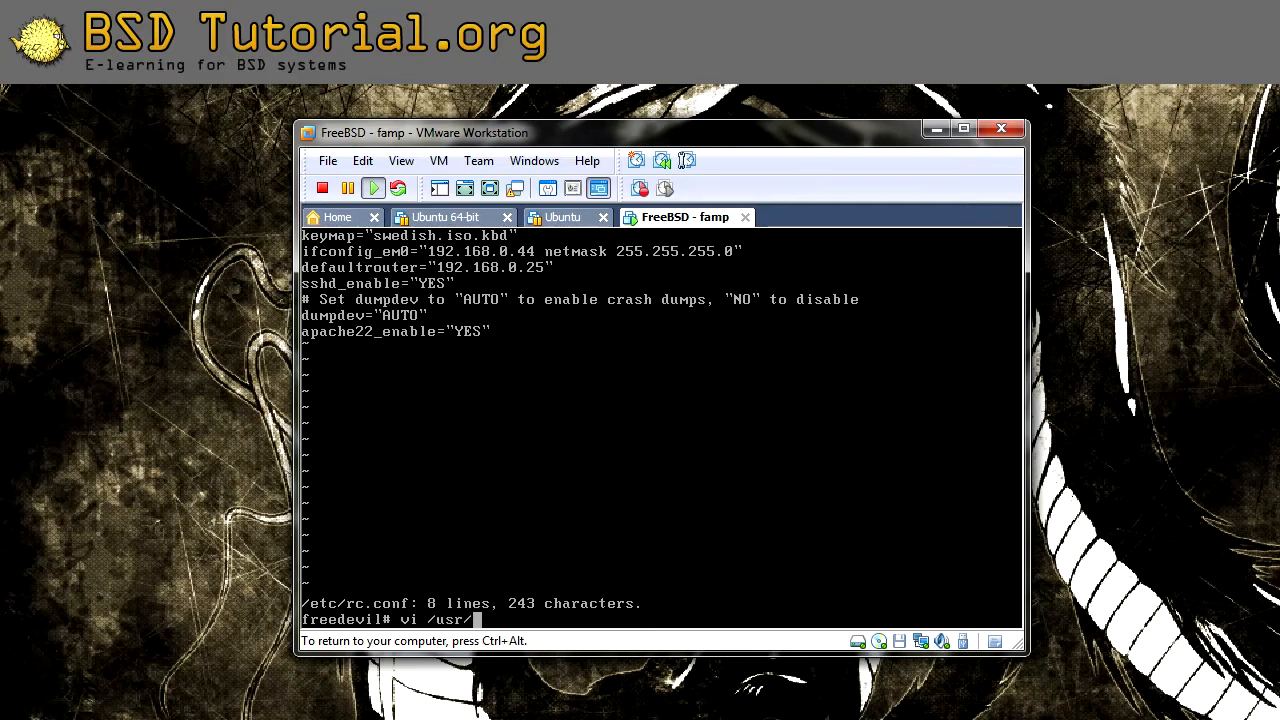
{"action": "type", "text": "local/etc/"}
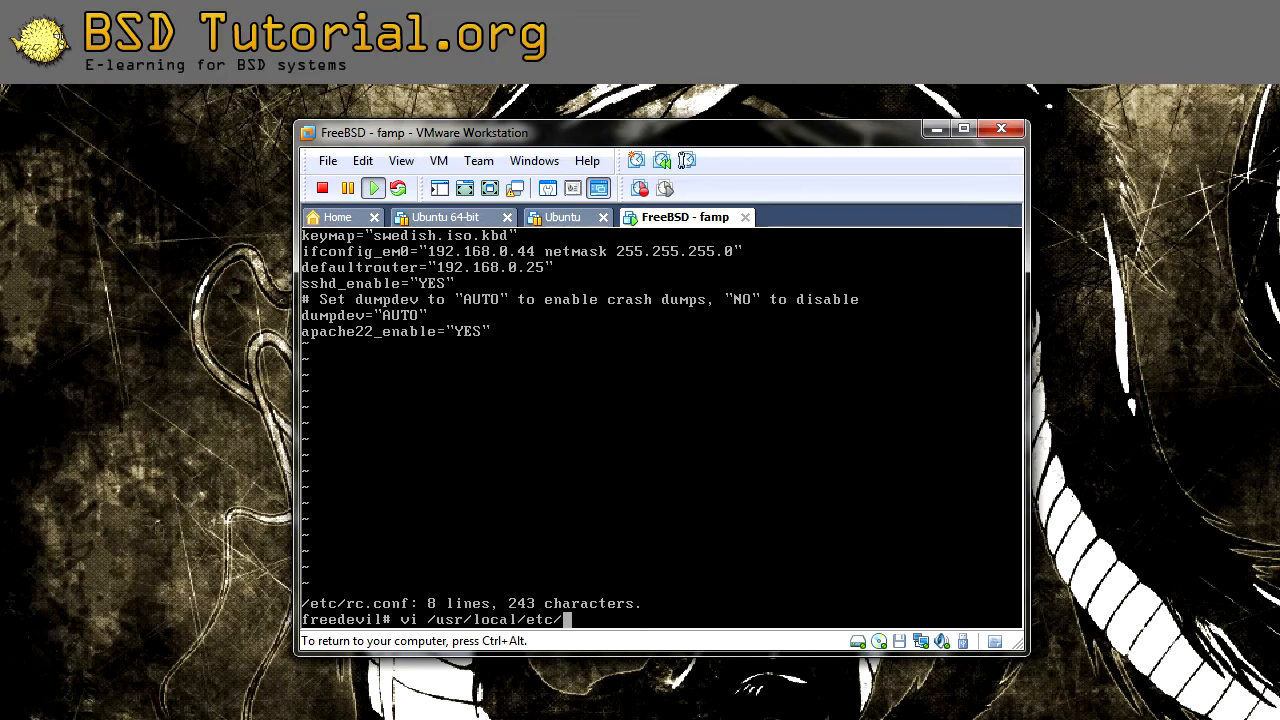
{"action": "type", "text": "apache22/"}
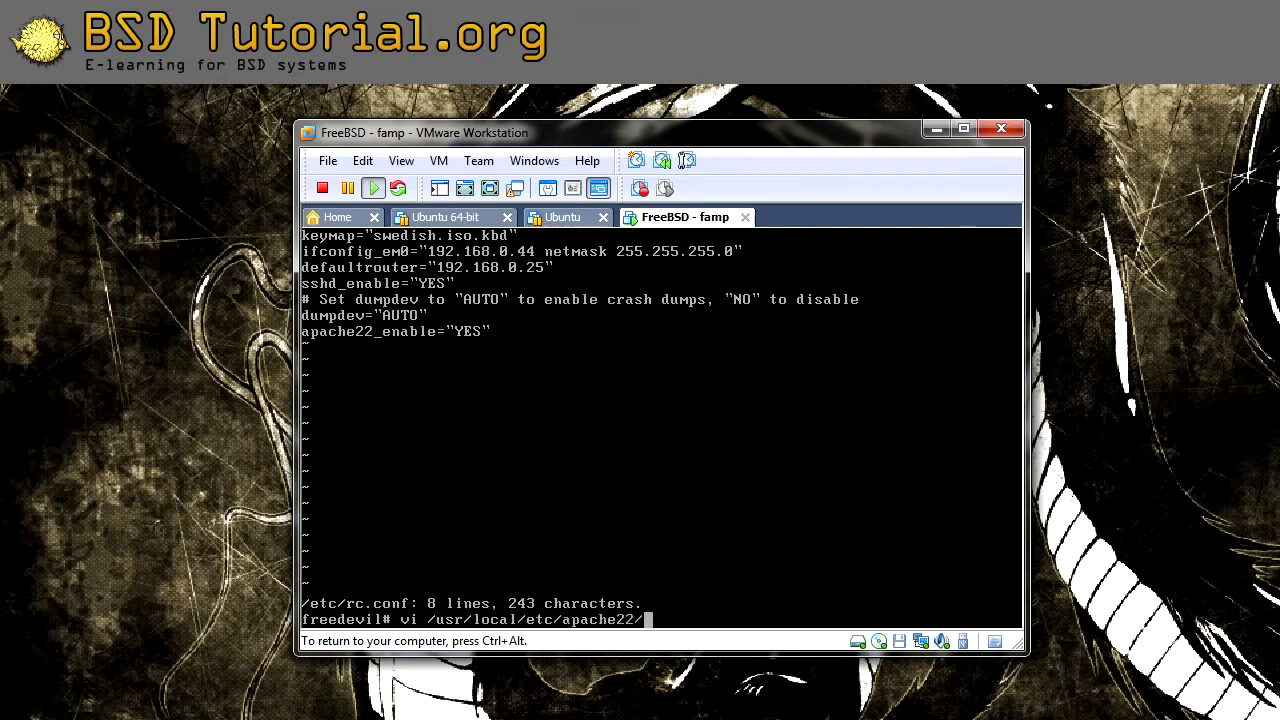
{"action": "type", "text": "httpd.conf"}
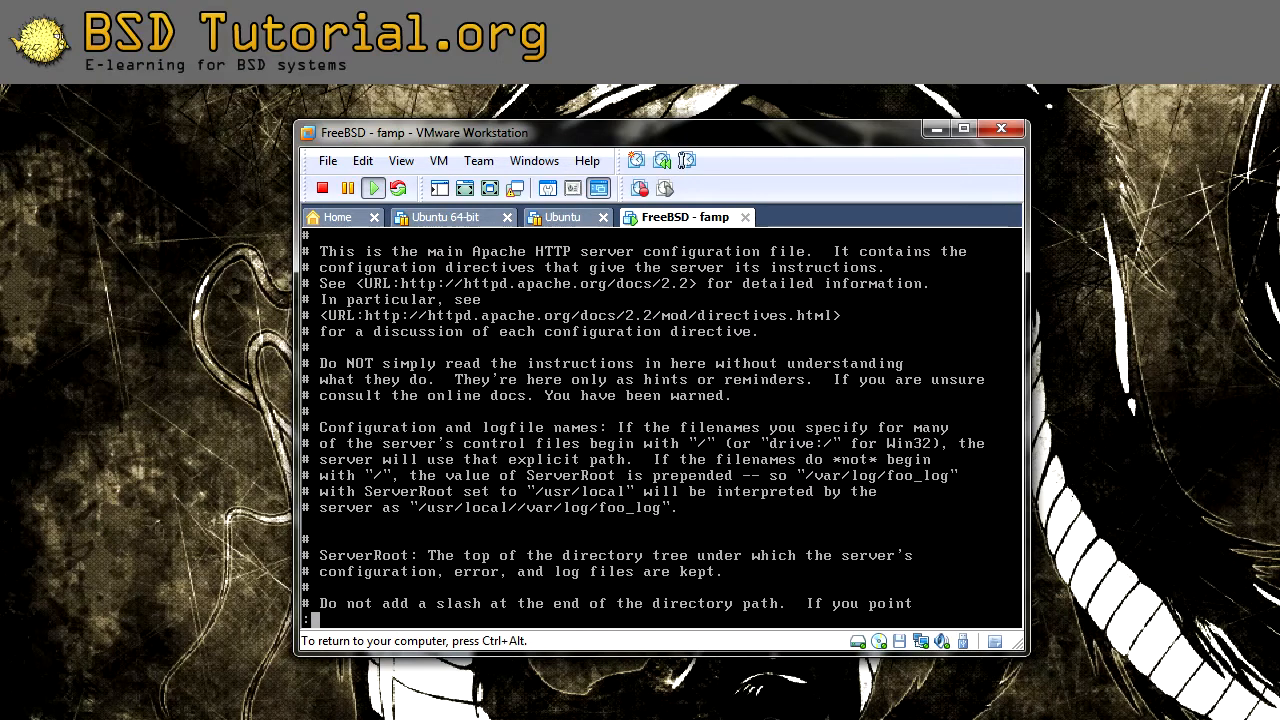
{"action": "type", "text": ":139"}
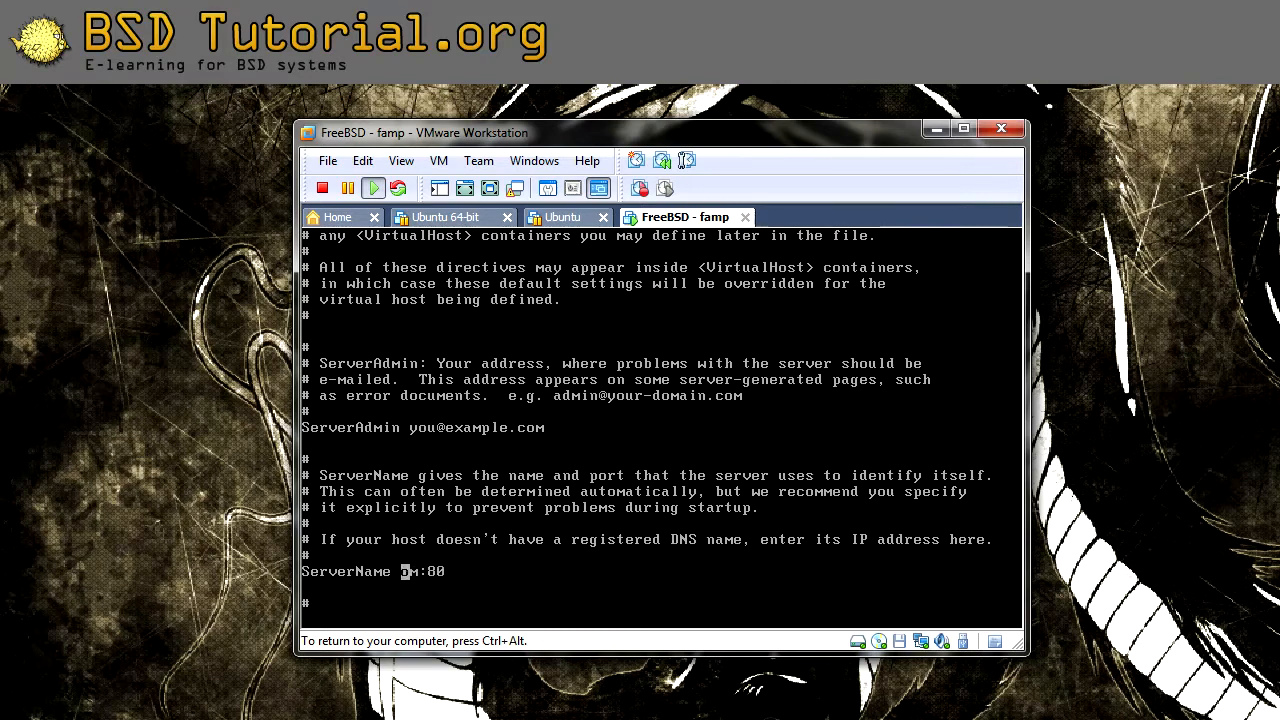
Set ServerName to freedevil:80 and save httpd.conf with :wq.
{"action": "type", "text": "f"}
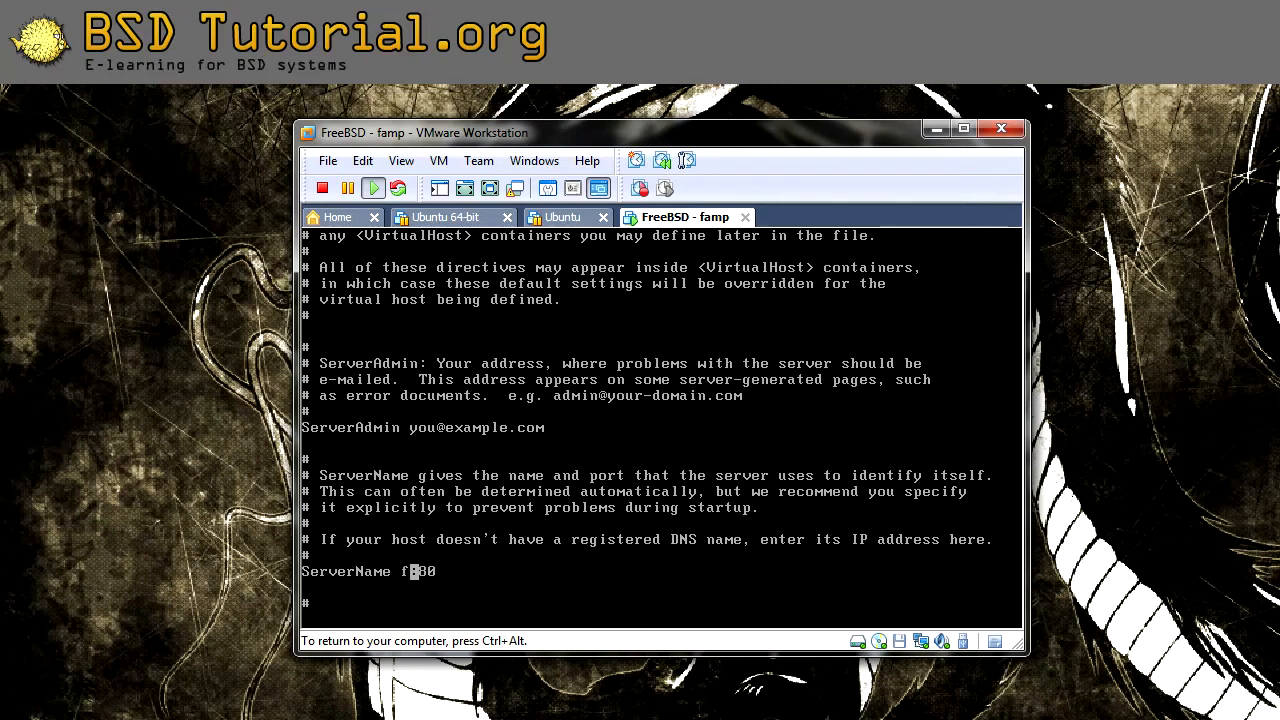
{"action": "type", "text": "reedevil"}
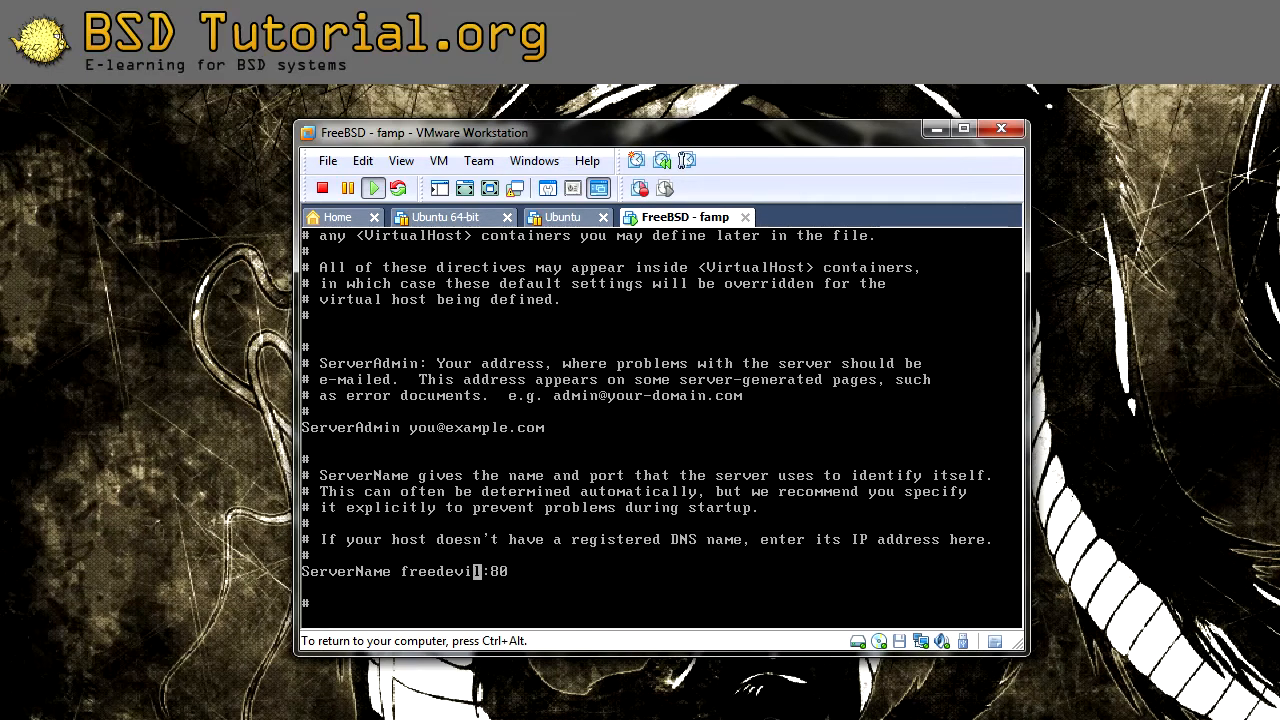
{"action": "type", "text": ":wq"}
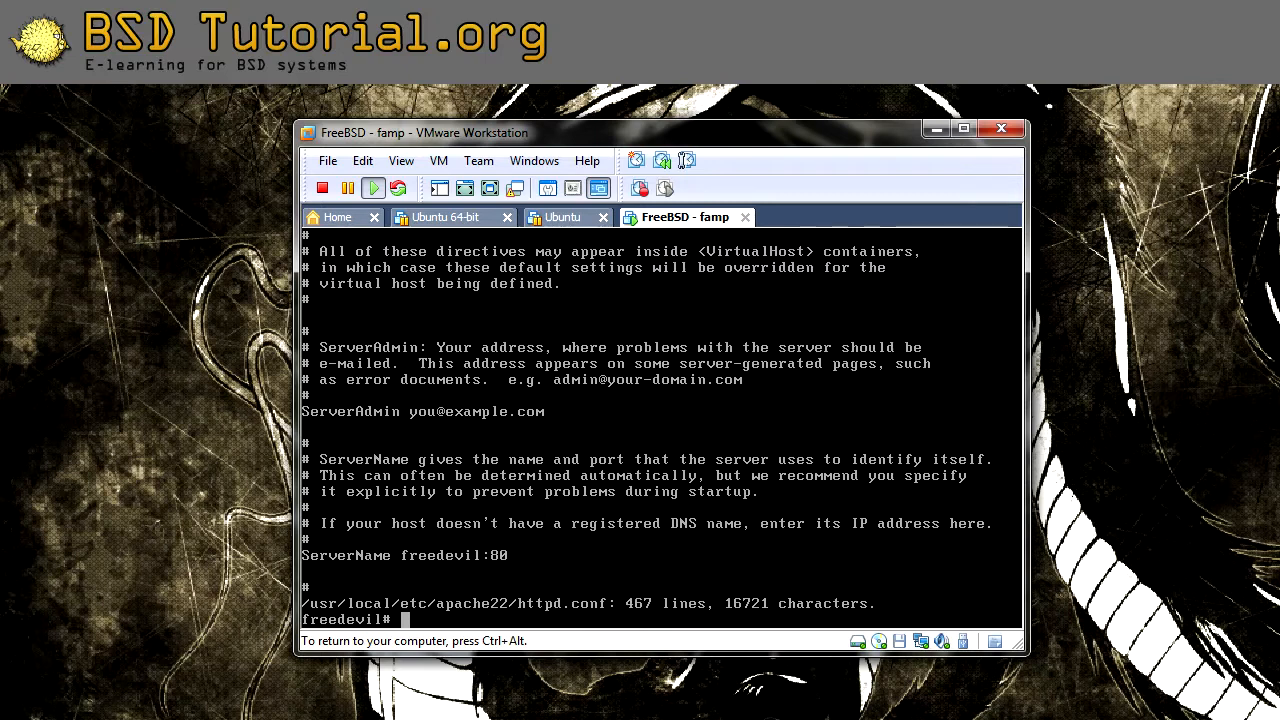
Run /usr/local/etc/rc.d/apache22 restart, passing the syntax check and starting Apache22.
{"action": "type", "text": "/usr/"}
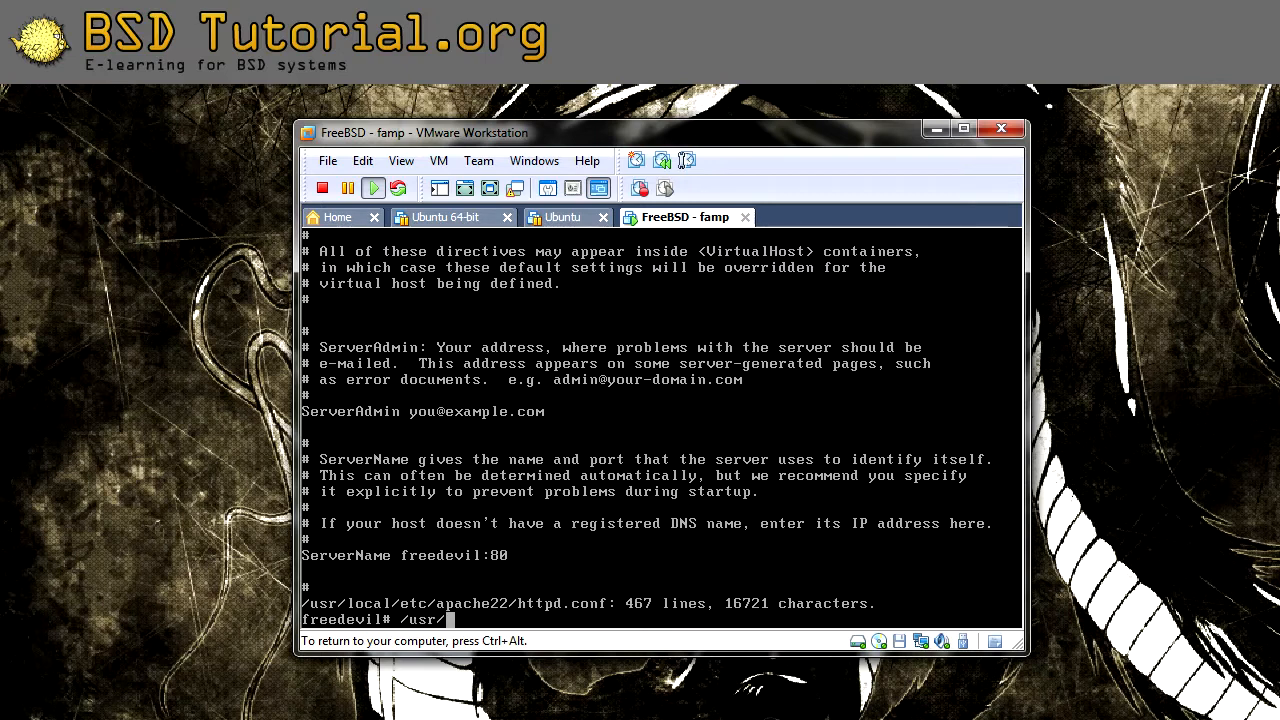
{"action": "type", "text": "e"}
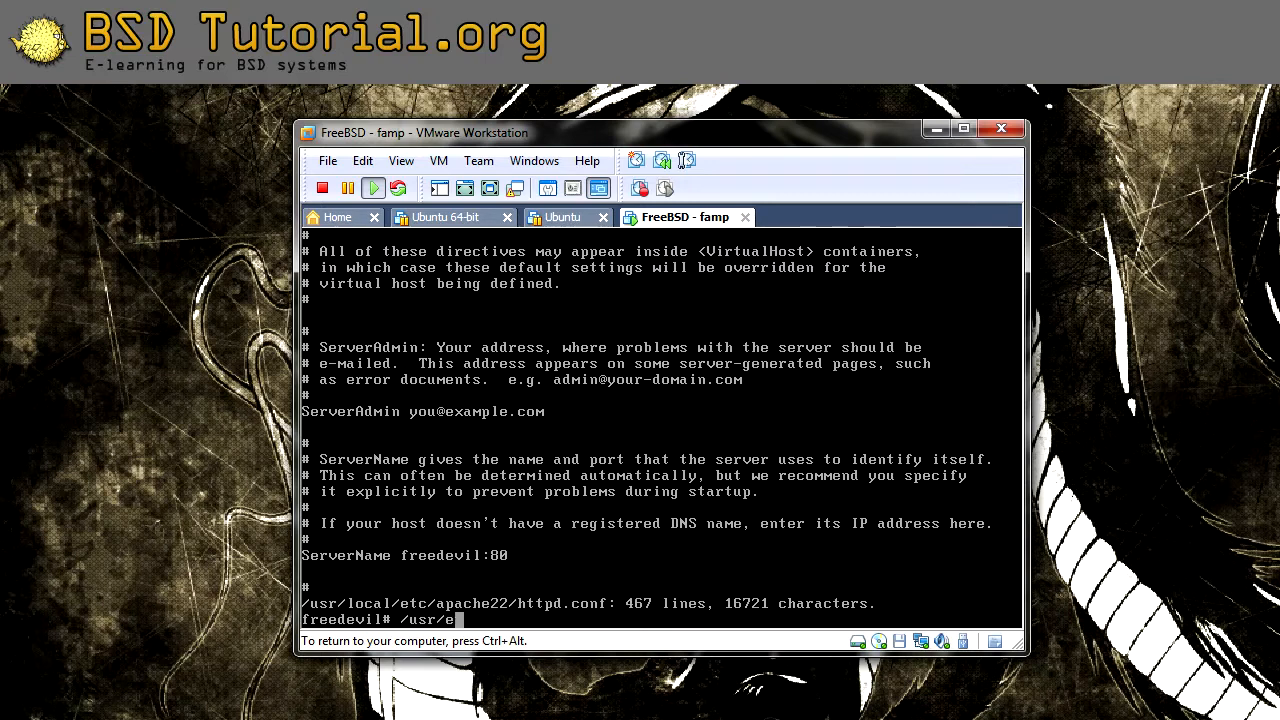
{"action": "type", "text": "local/etc/rc.c"}
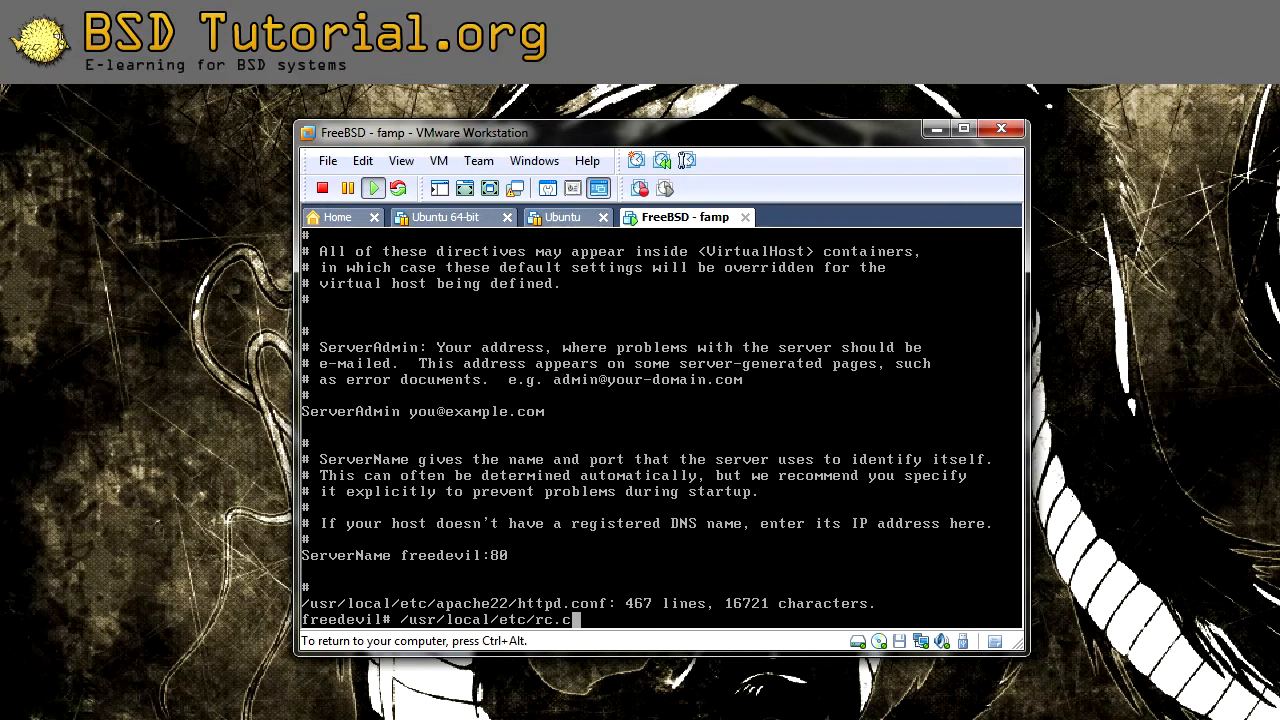
{"action": "type", "text": "d/"}
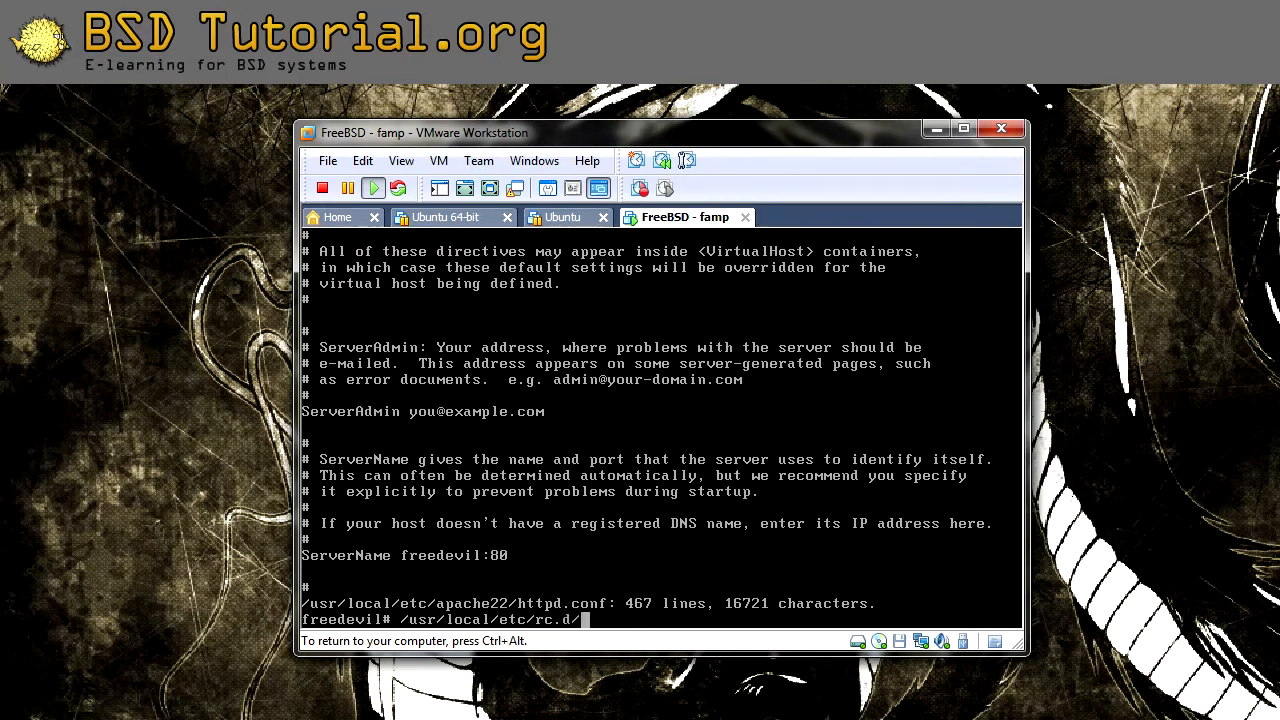
{"action": "type", "text": "apa"}
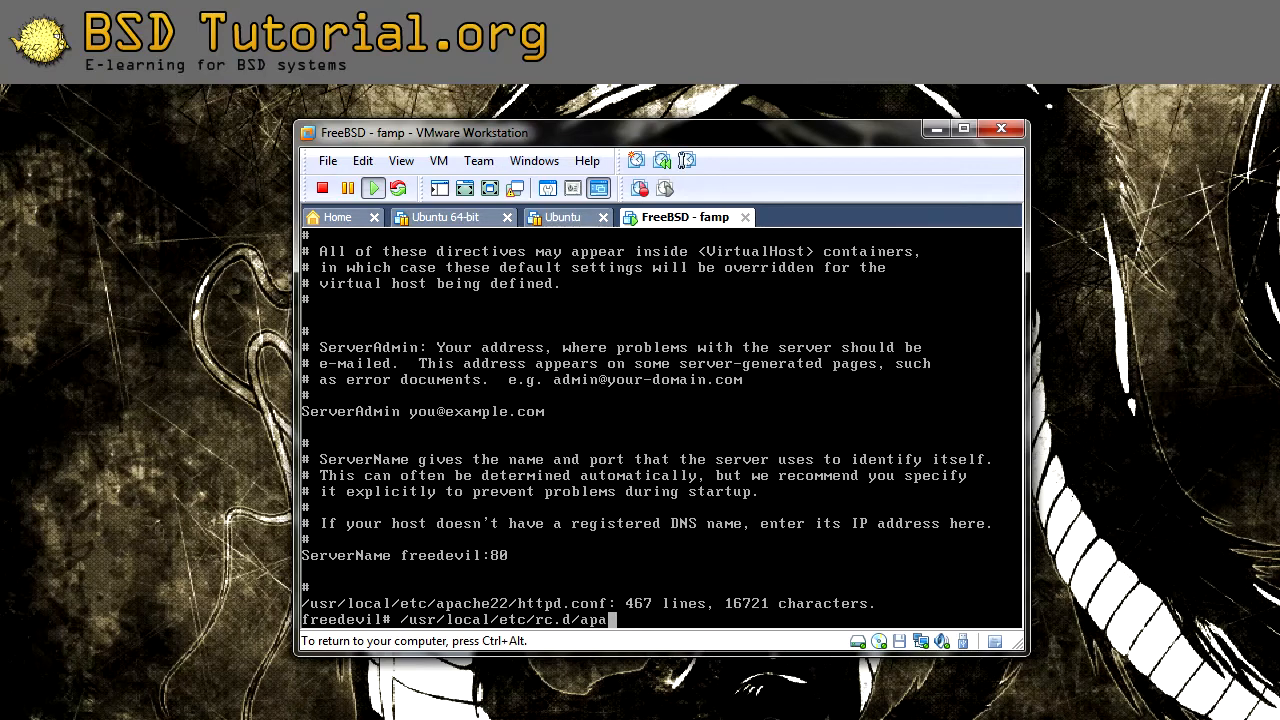
{"action": "type", "text": "che22"}
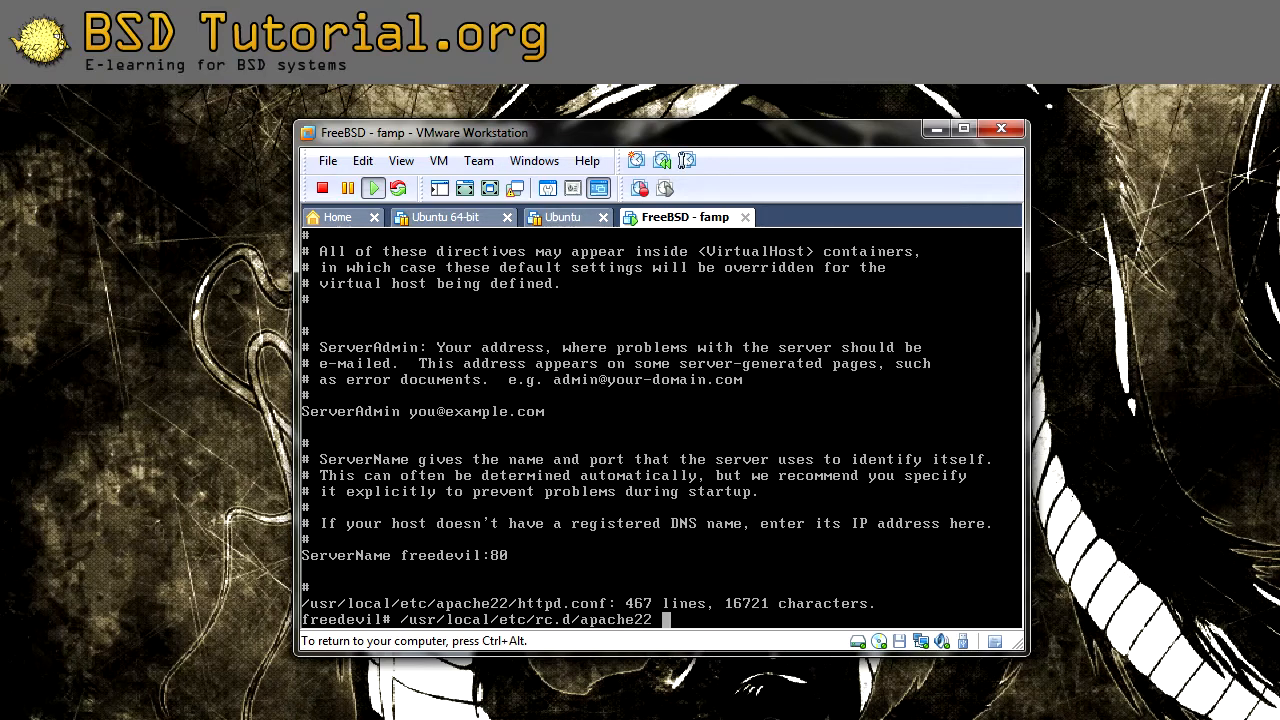
{"action": "type", "text": "restart"}
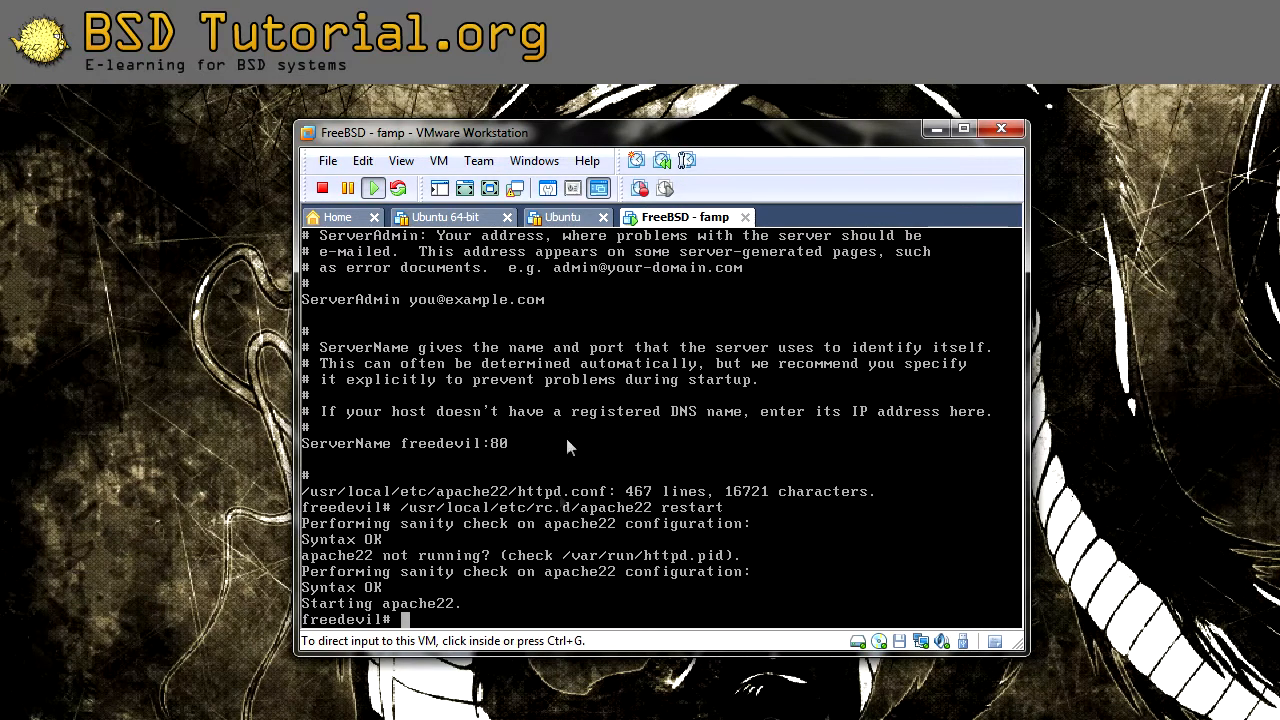
{"action": "mouse_move", "coordinate": [196, 518]}
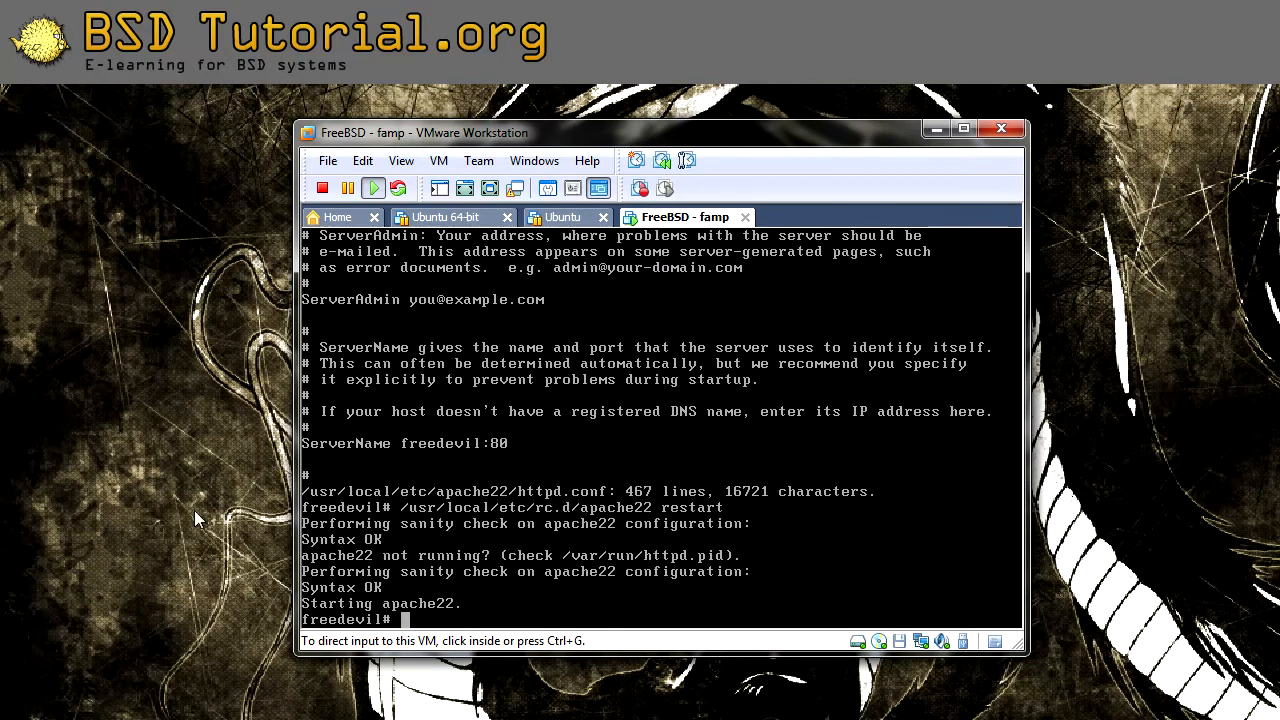
{"action": "mouse_move", "coordinate": [156, 460]}
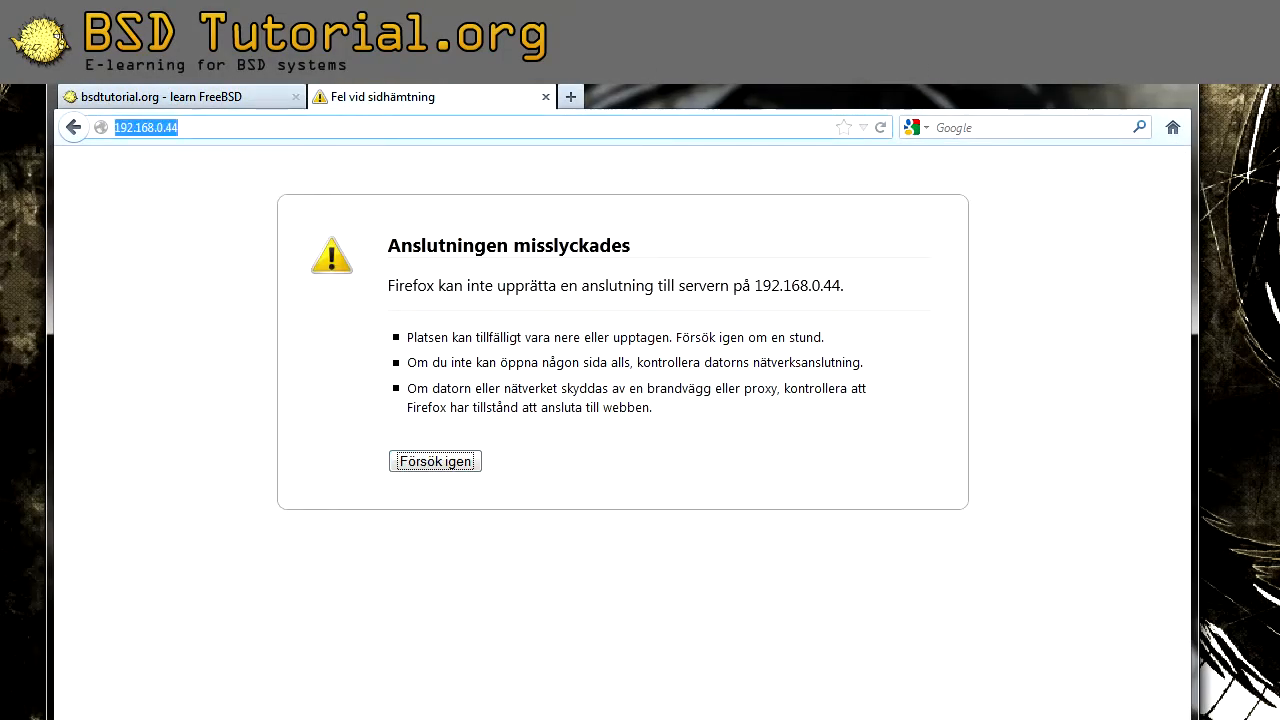
{"action": "left_click", "coordinate": [436, 460]}
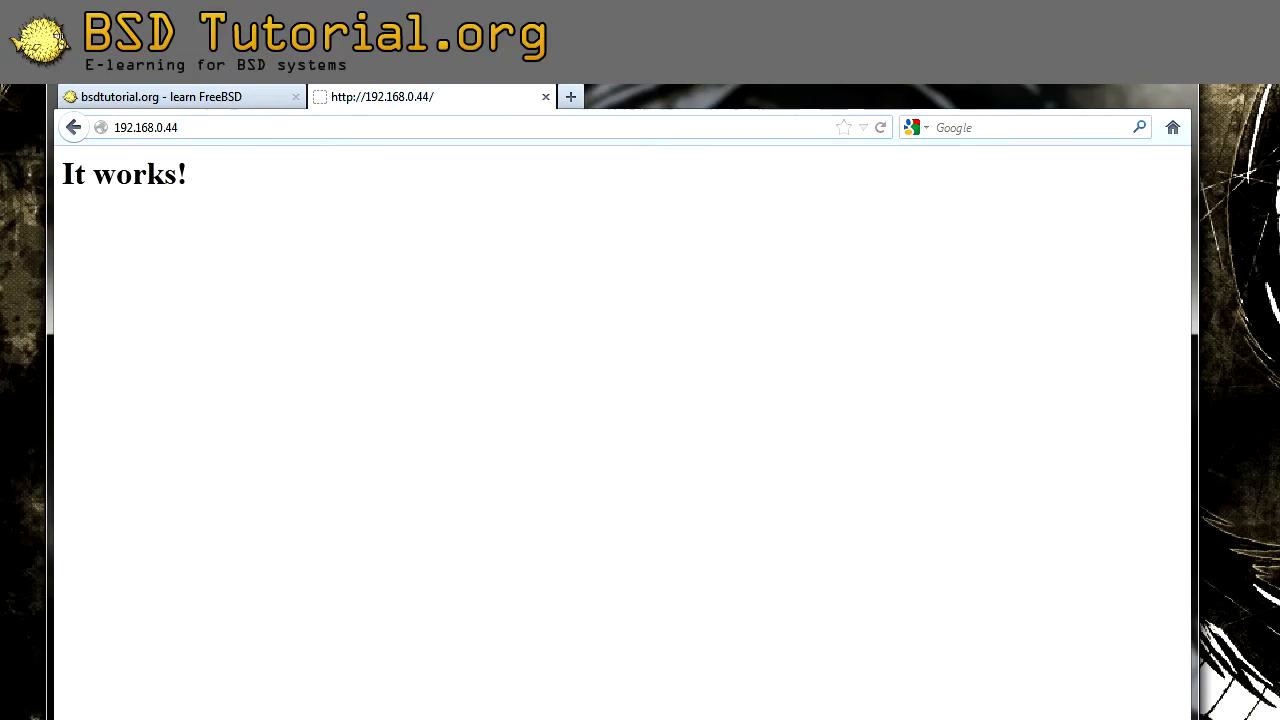